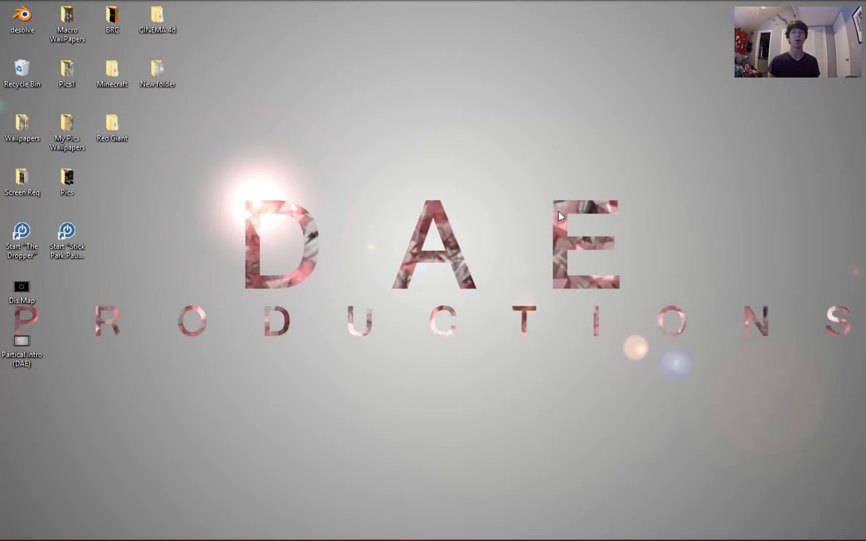
mouse_move(405, 274)
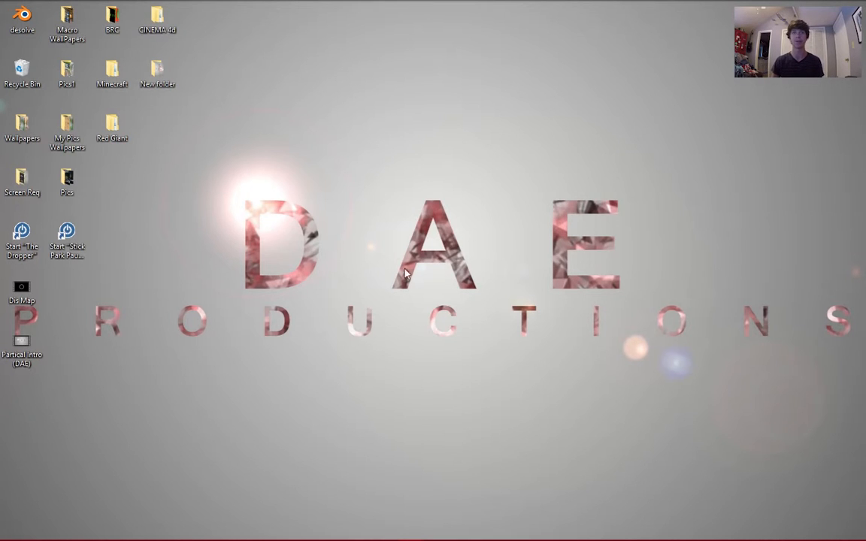
mouse_move(252, 232)
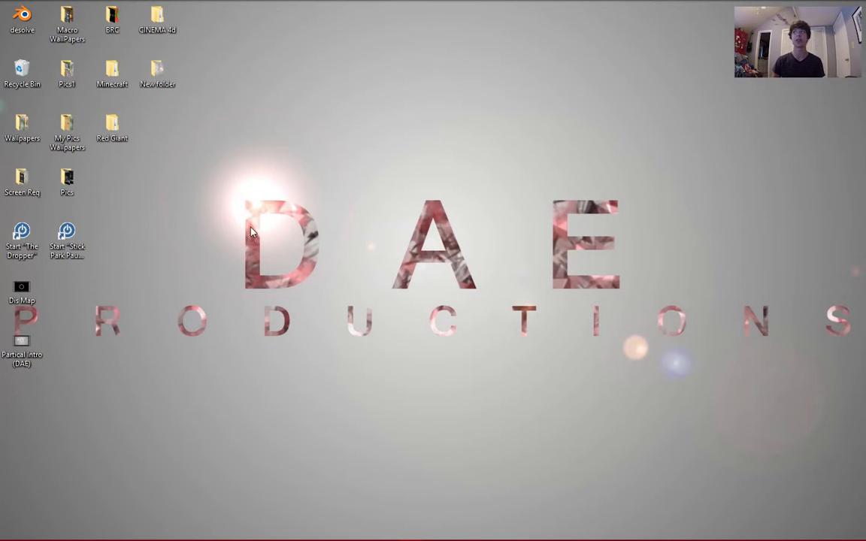
mouse_move(566, 292)
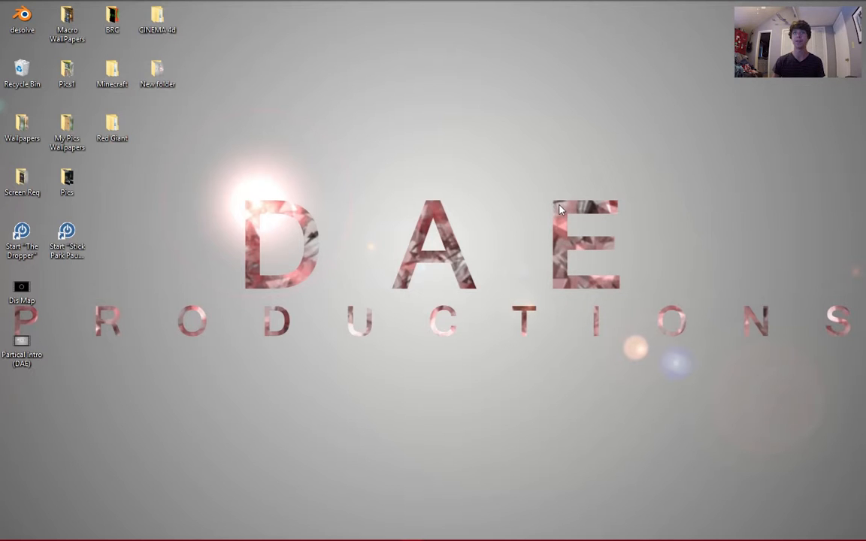
mouse_move(348, 293)
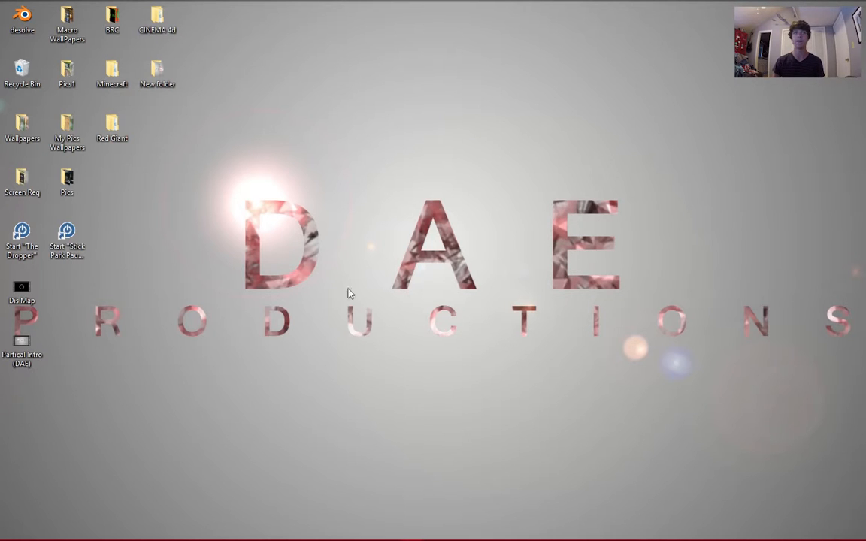
mouse_move(359, 145)
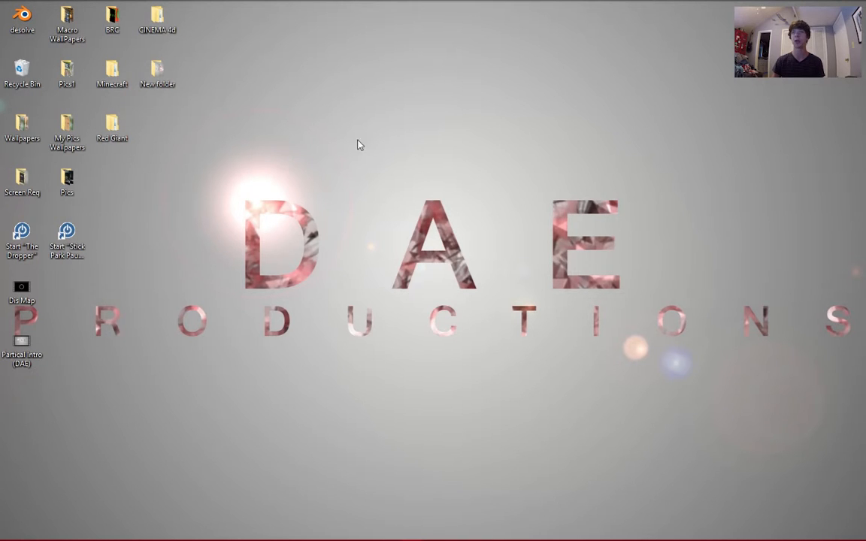
mouse_move(448, 234)
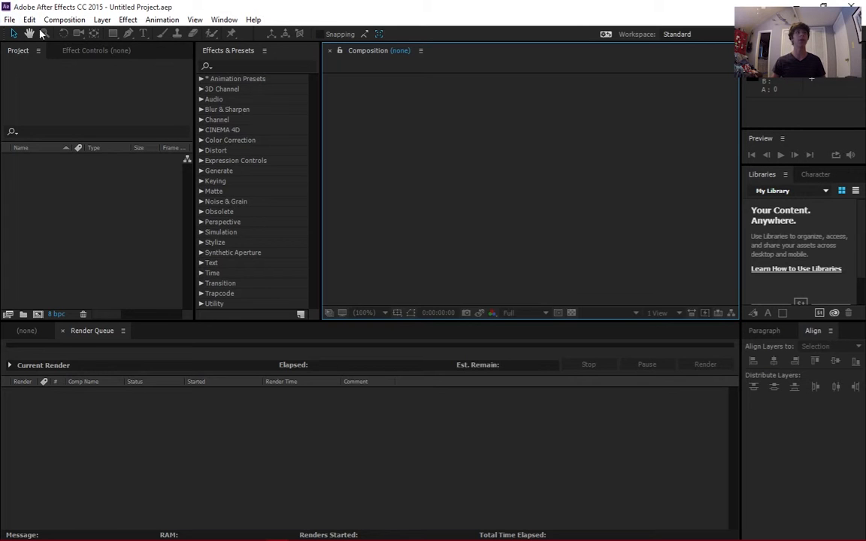
Create Comp 1 at 1920×1080, 29.97 fps and open it in the timeline
left_click(63, 20)
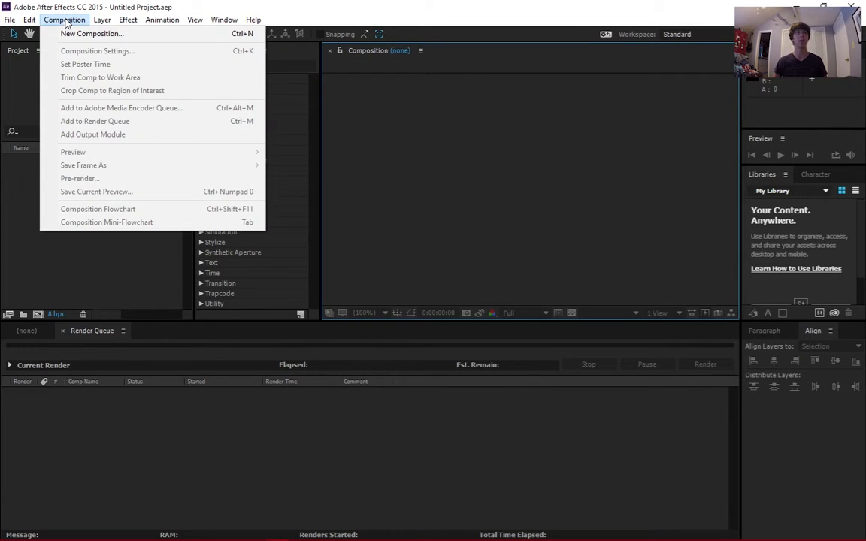
left_click(63, 19)
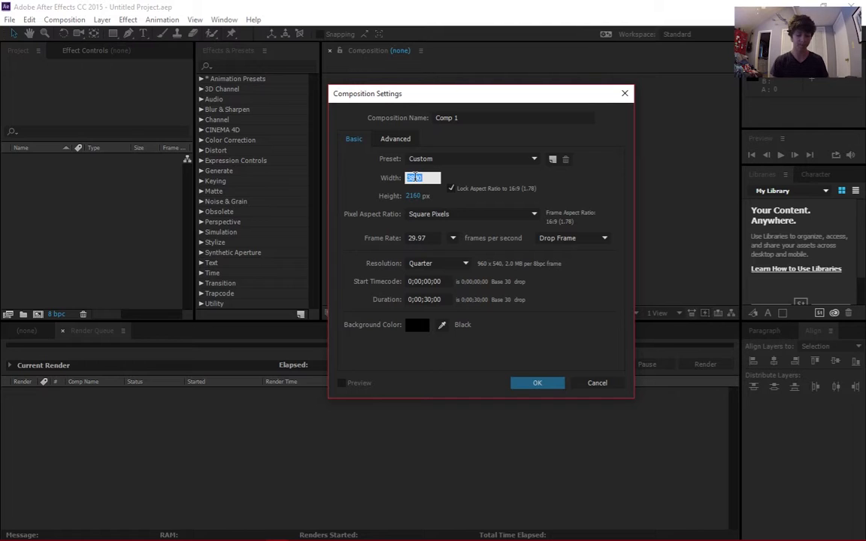
type("1920")
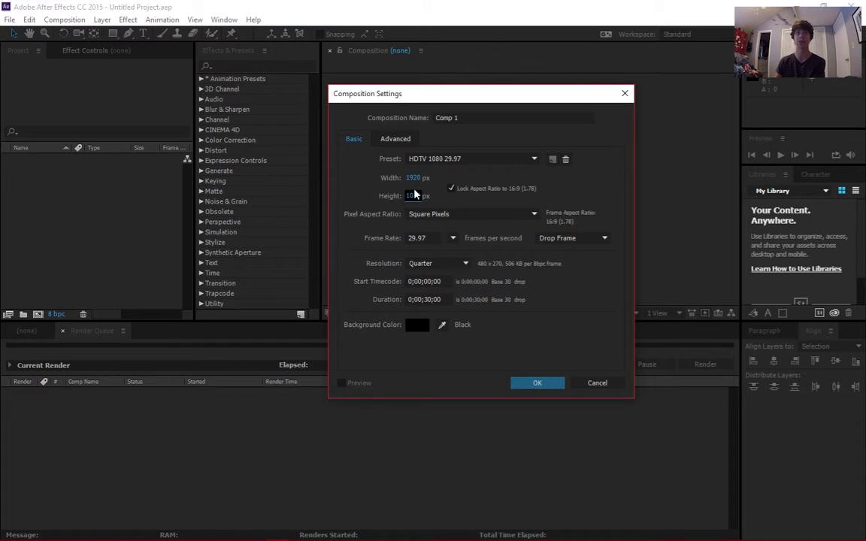
type("1080")
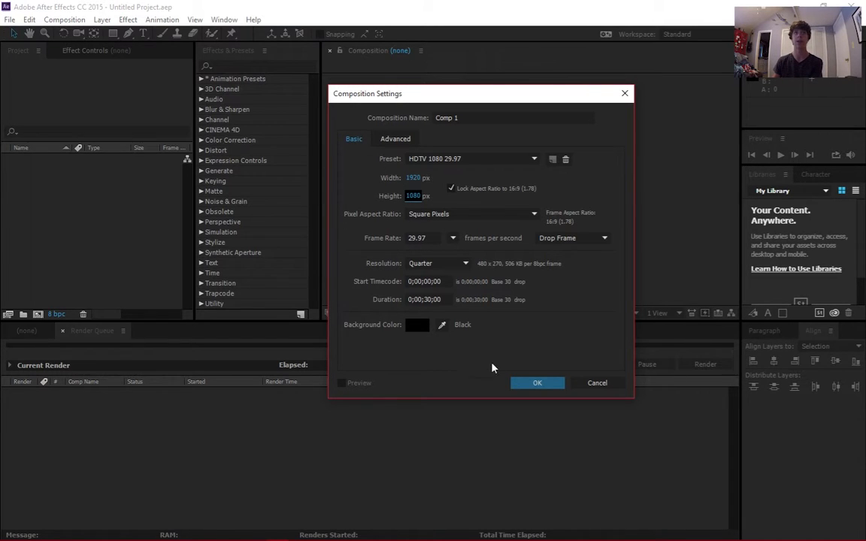
mouse_move(570, 215)
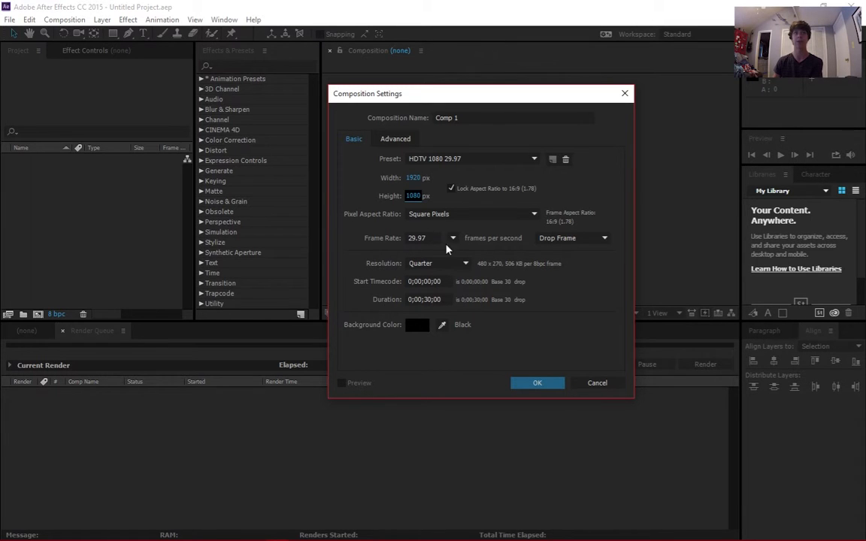
left_click(536, 384)
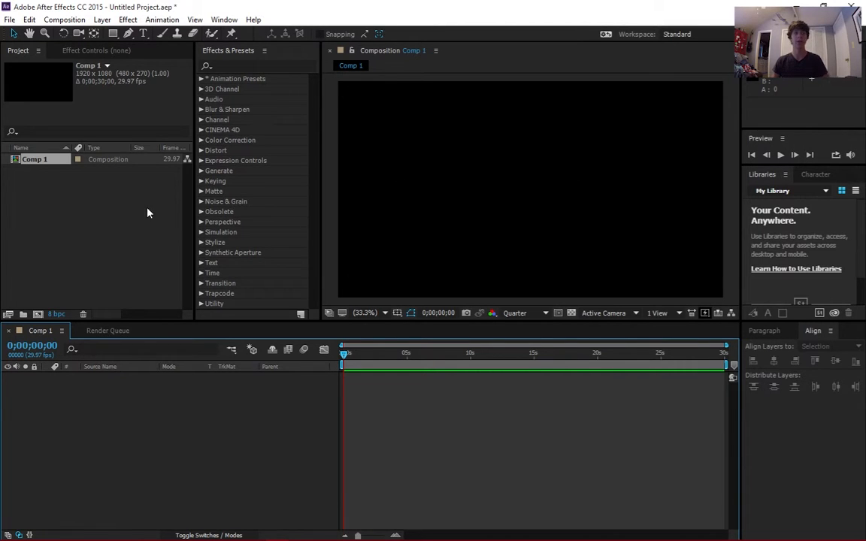
Add a full-size grey solid layer named Background to Comp 1
right_click(147, 402)
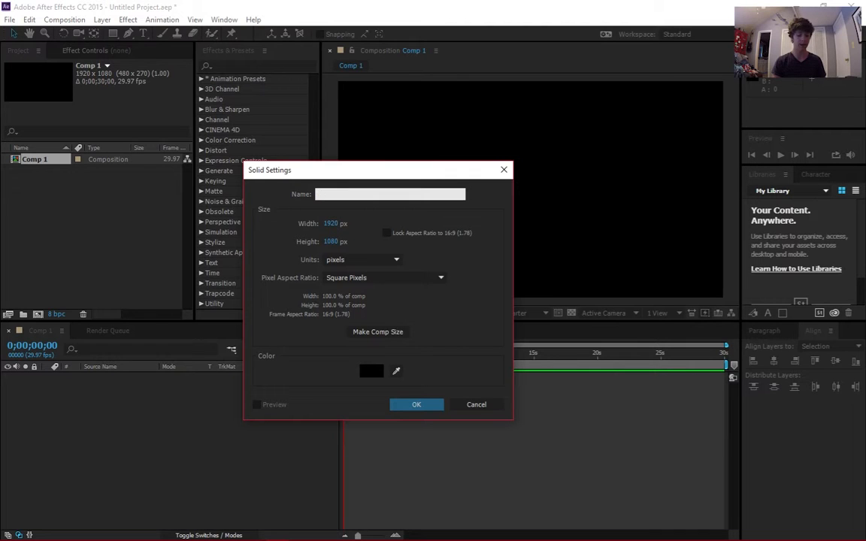
type("Background")
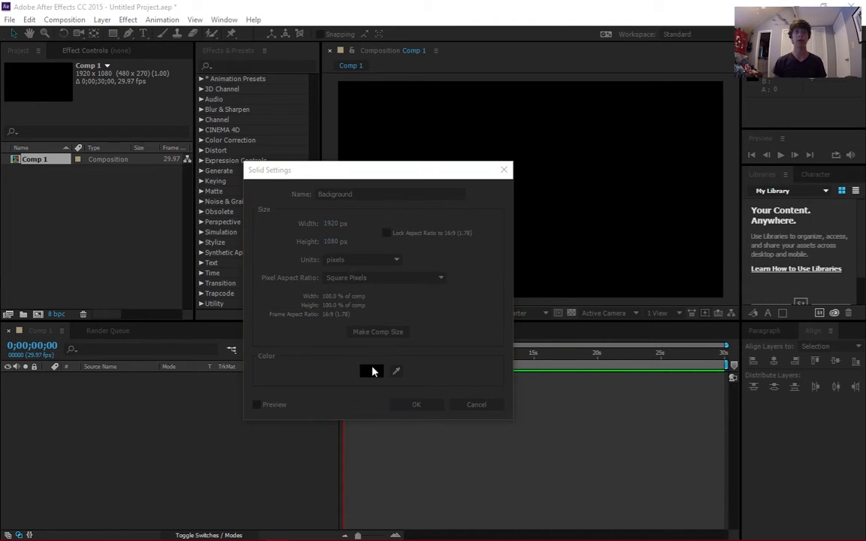
left_click(373, 370)
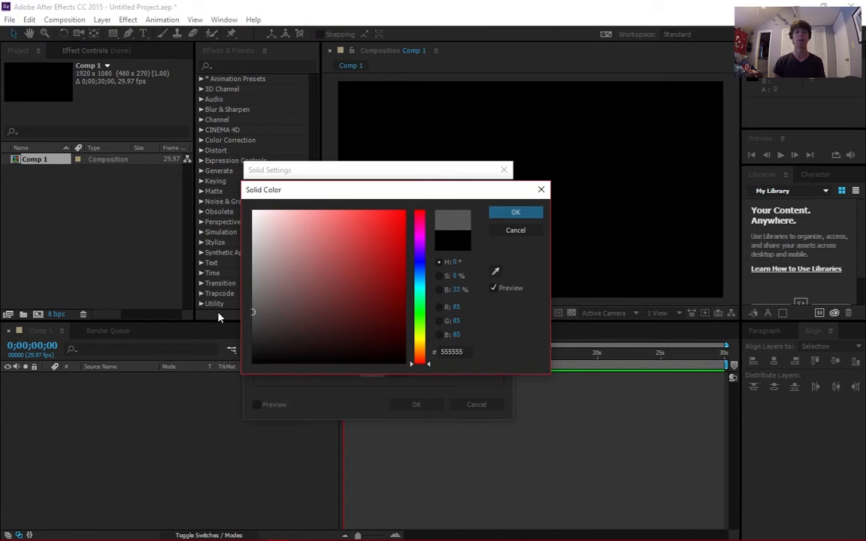
left_click(516, 211)
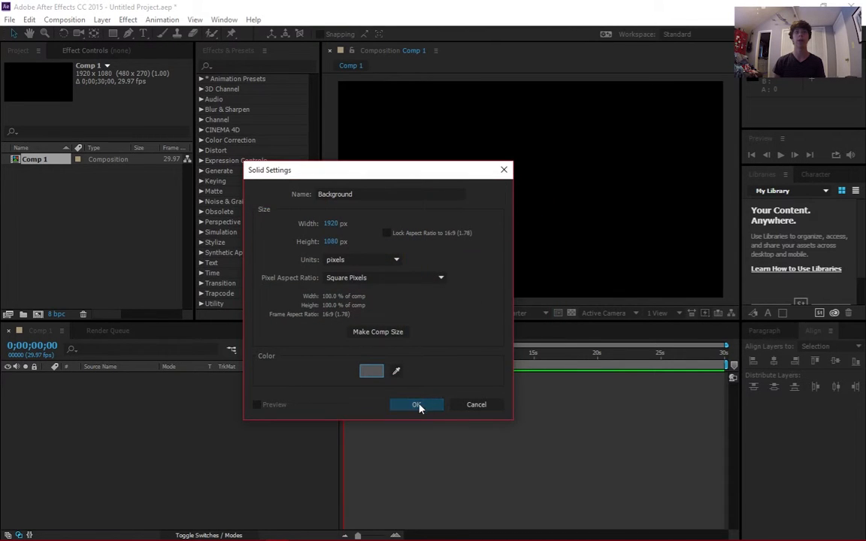
left_click(416, 404)
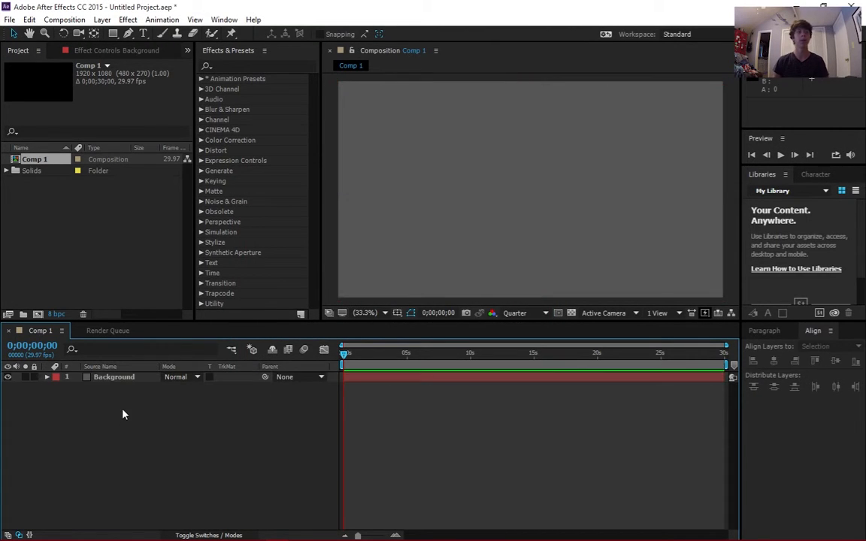
Find Gradient Ramp in Effects & Presets and apply it to the Background layer
left_click(115, 375)
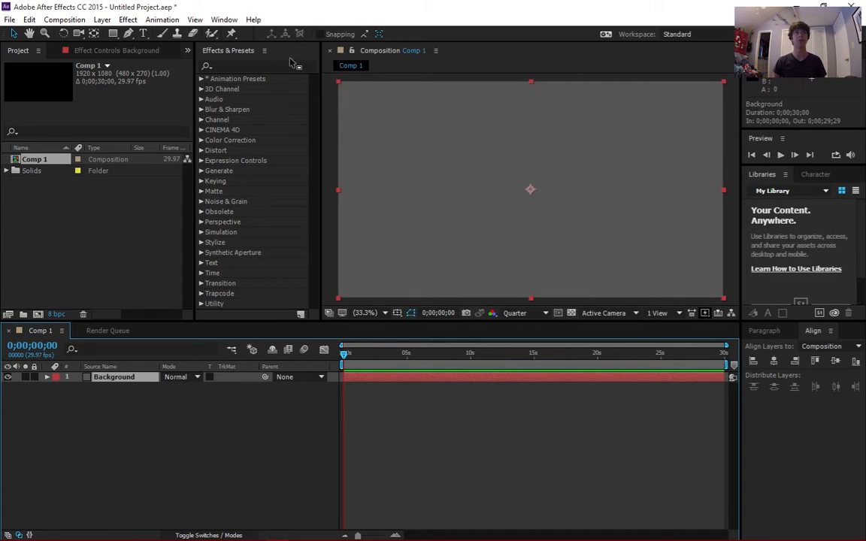
left_click(256, 66)
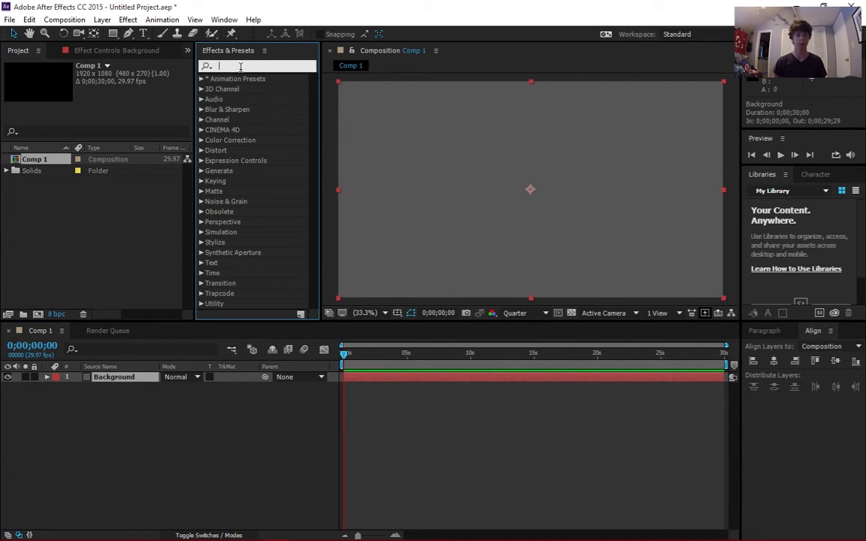
type("gau")
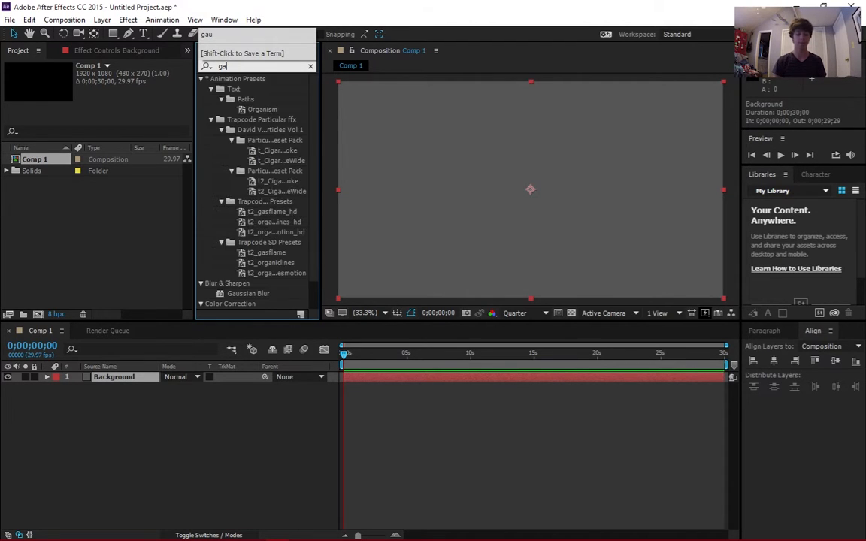
type("grad")
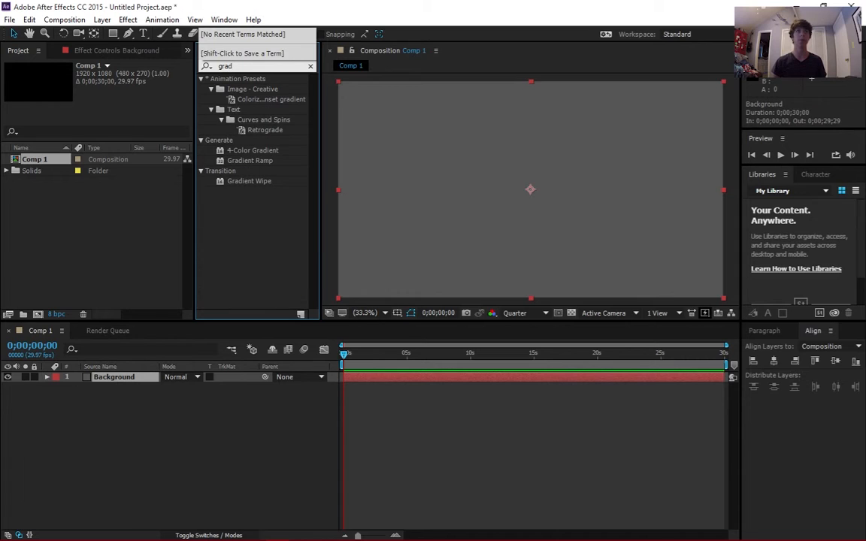
left_click(250, 159)
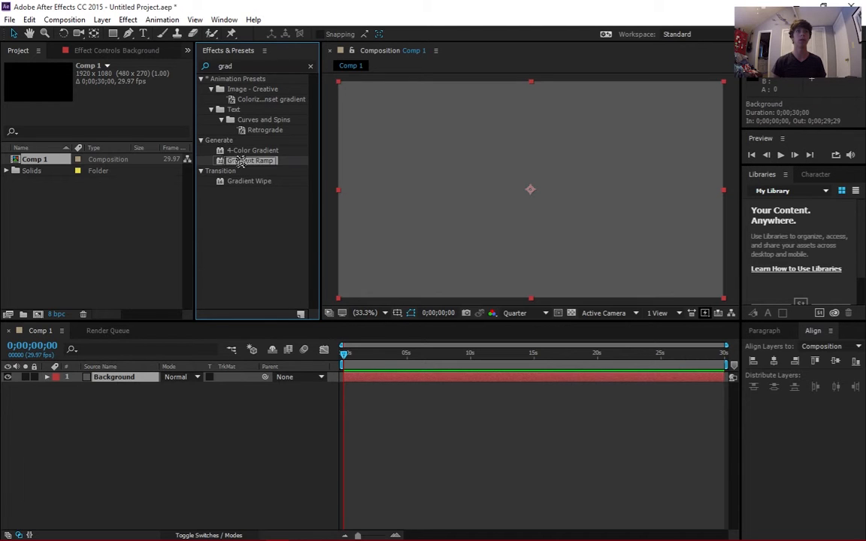
double_click(250, 159)
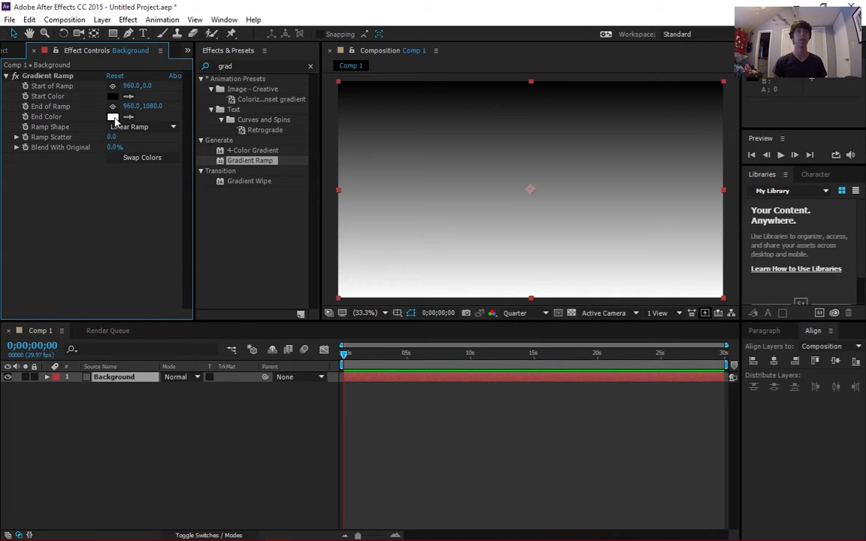
Make the ramp radial with a new centre and dark grey start and end colours
left_click(141, 127)
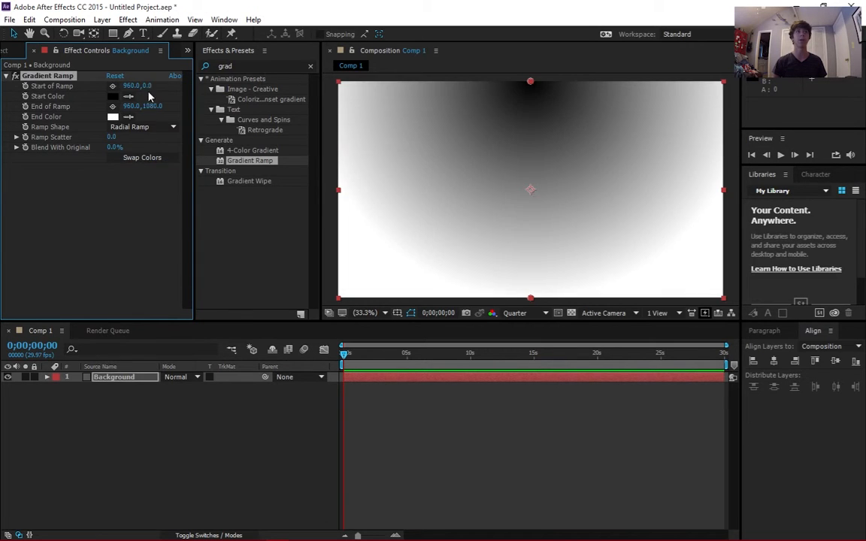
left_click(150, 85)
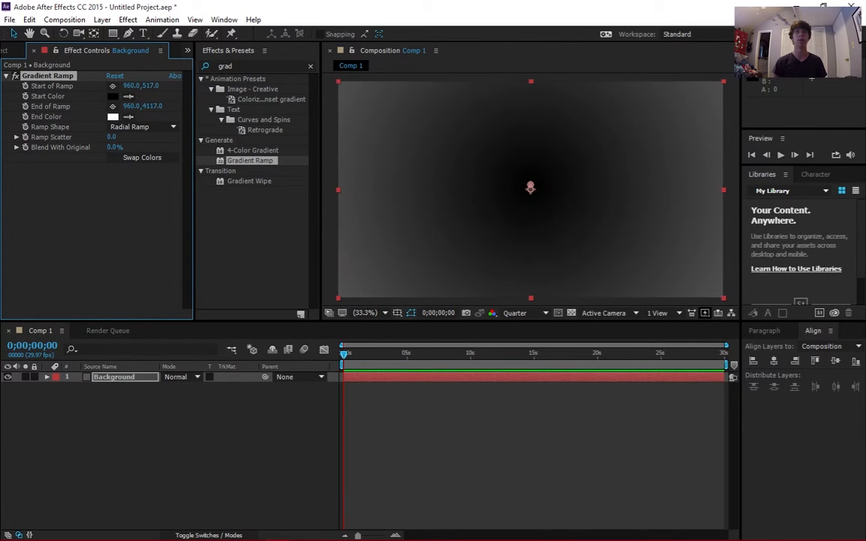
left_click(113, 117)
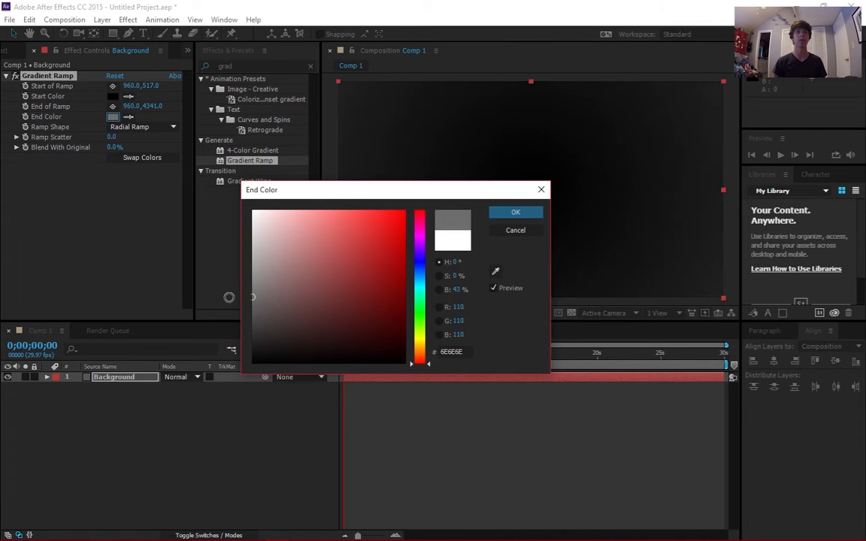
left_click(516, 210)
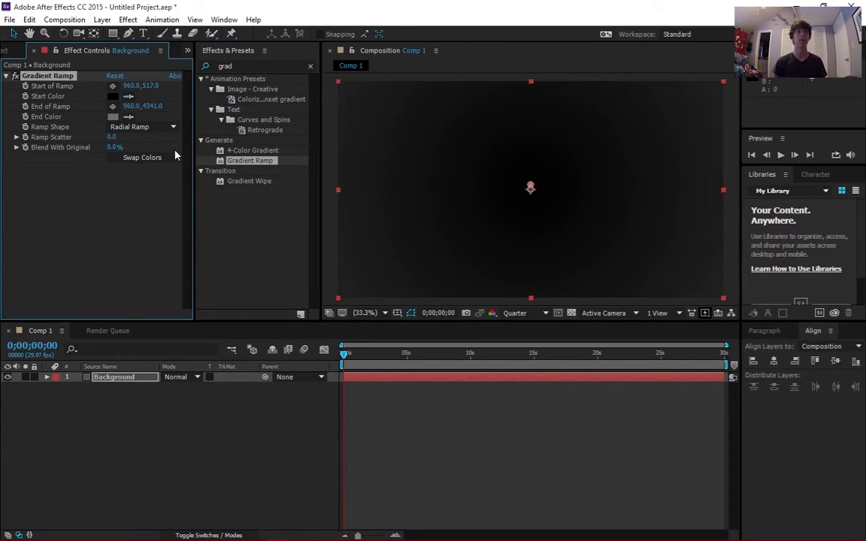
left_click(112, 96)
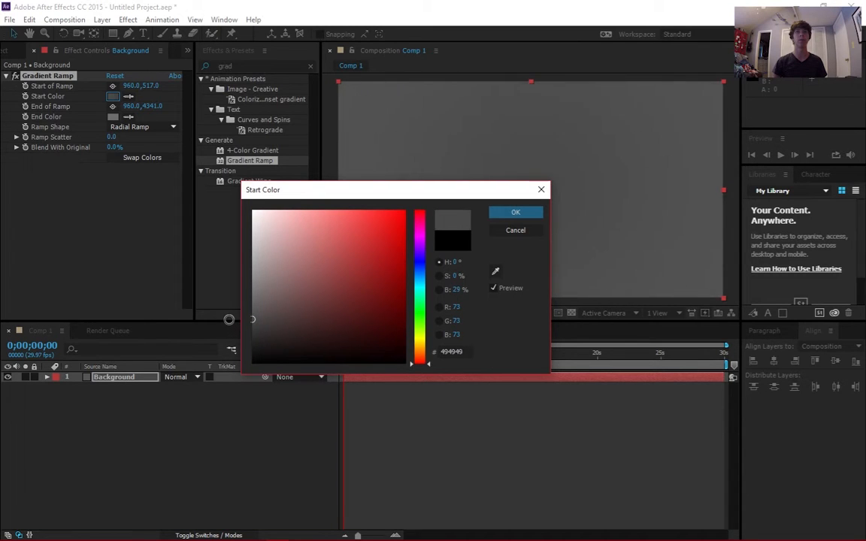
left_click(516, 211)
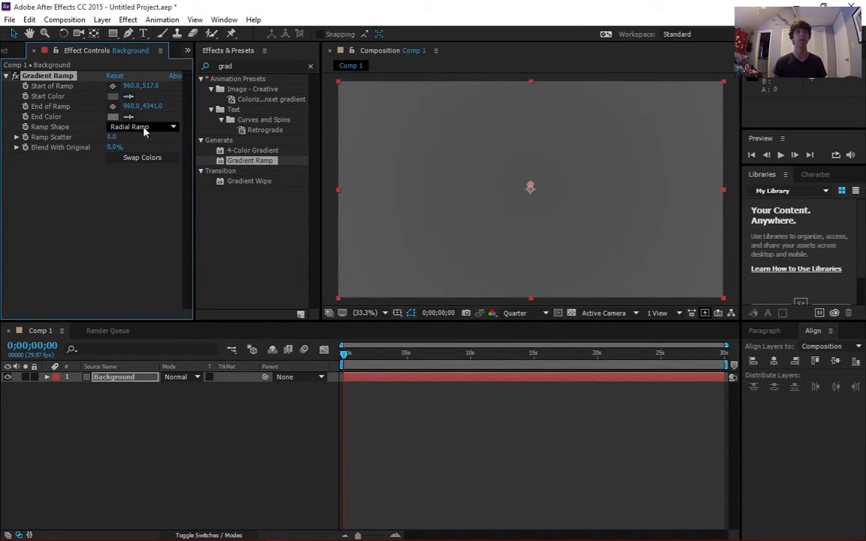
left_click(113, 118)
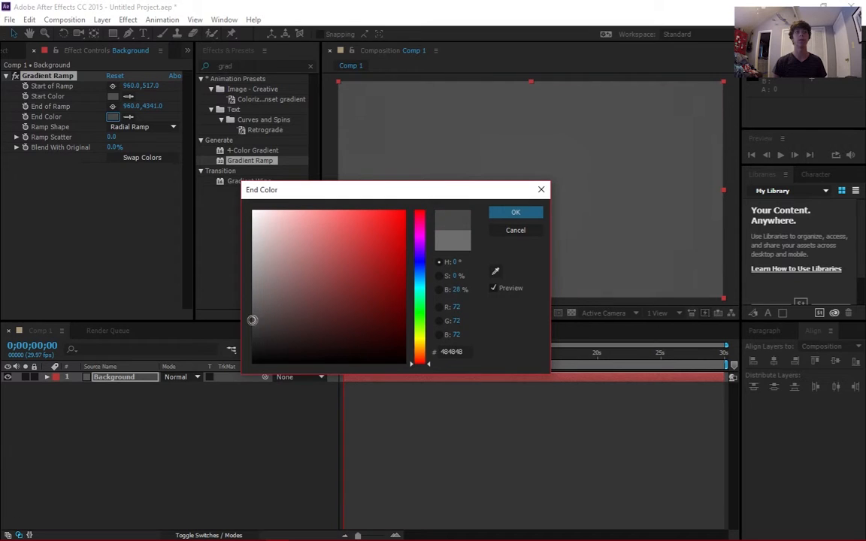
left_click(515, 210)
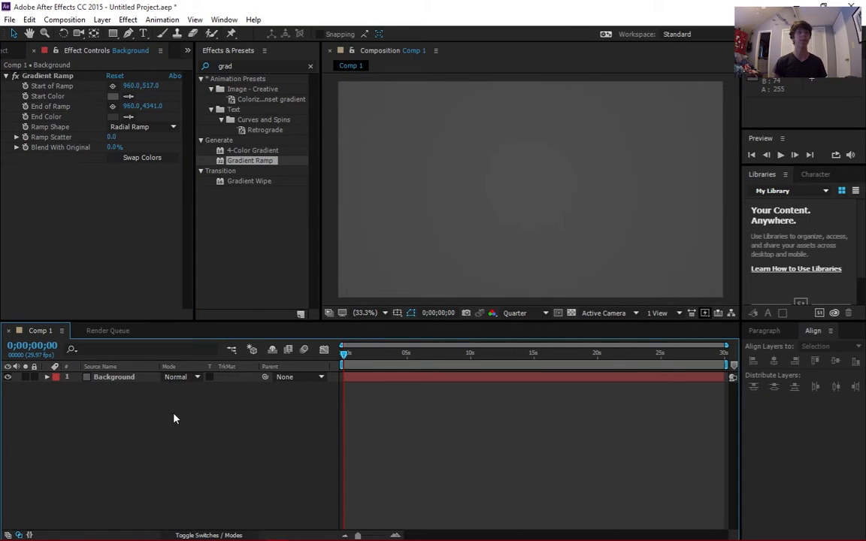
Add a red (FF0000) solid layer named Partical above Background
right_click(173, 418)
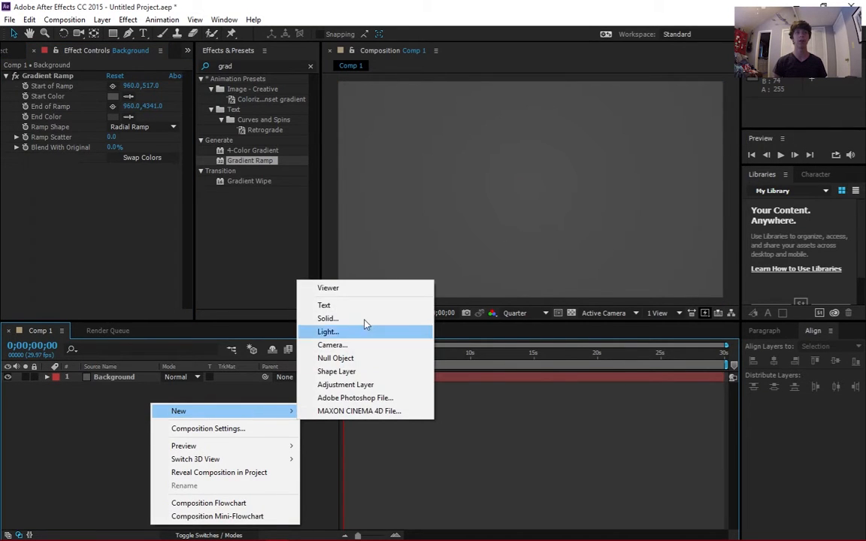
left_click(327, 319)
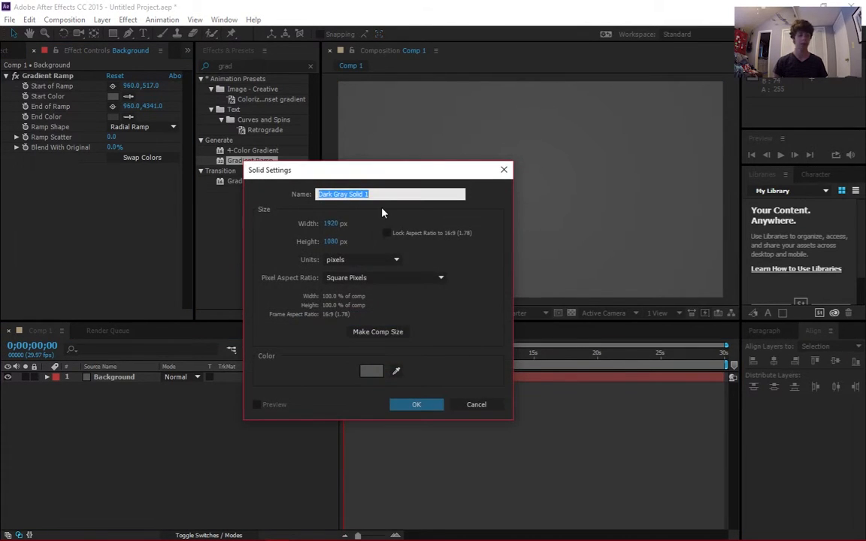
type("Partical")
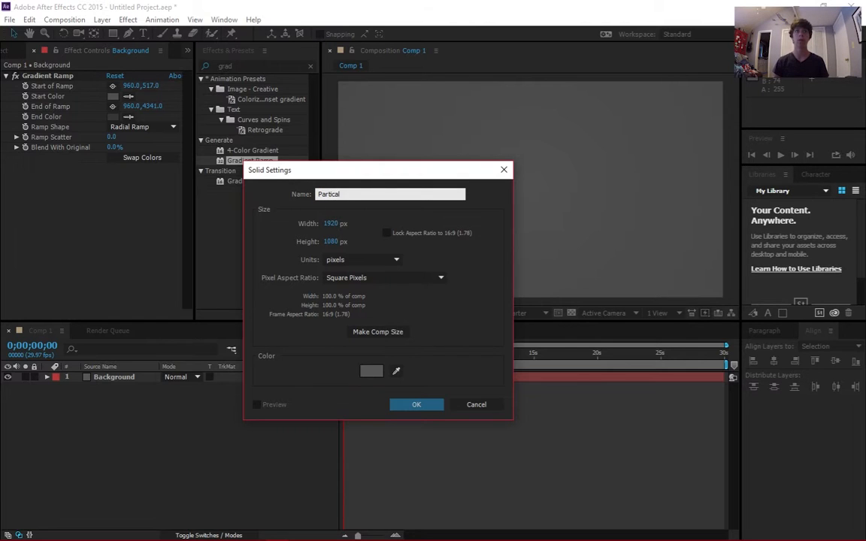
mouse_move(368, 373)
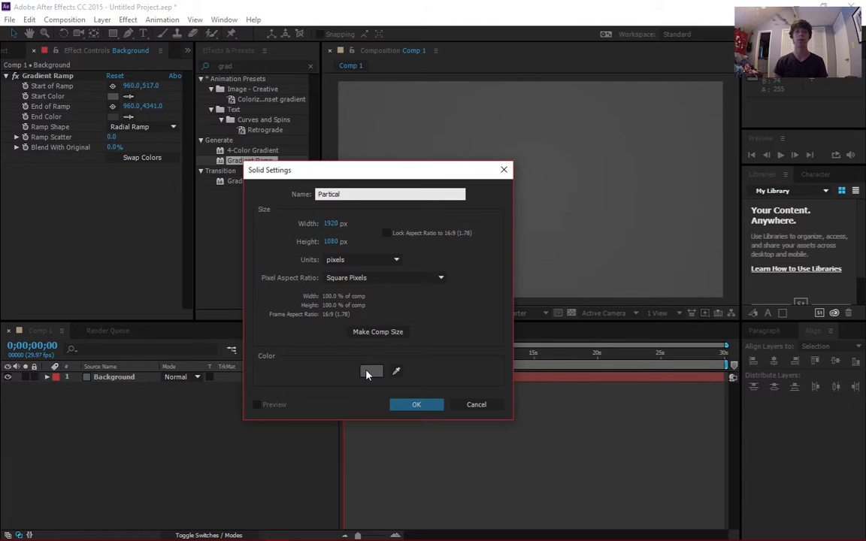
left_click(370, 371)
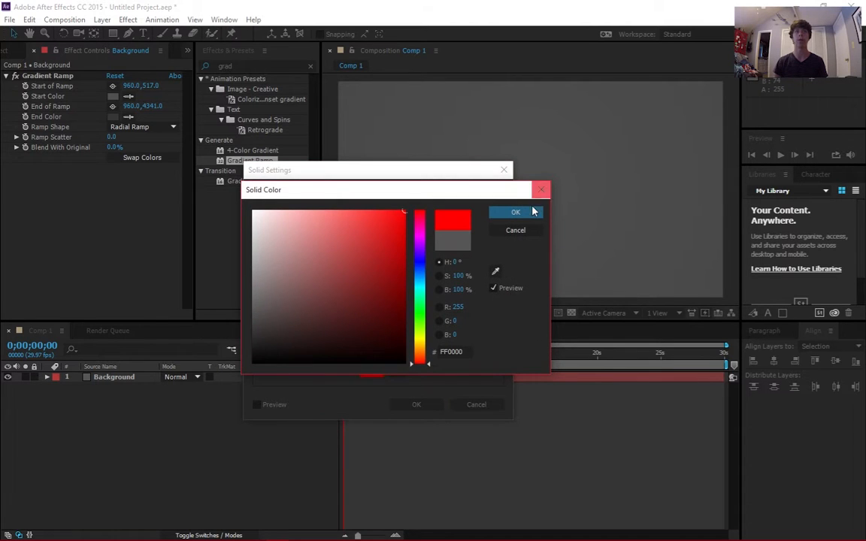
left_click(516, 211)
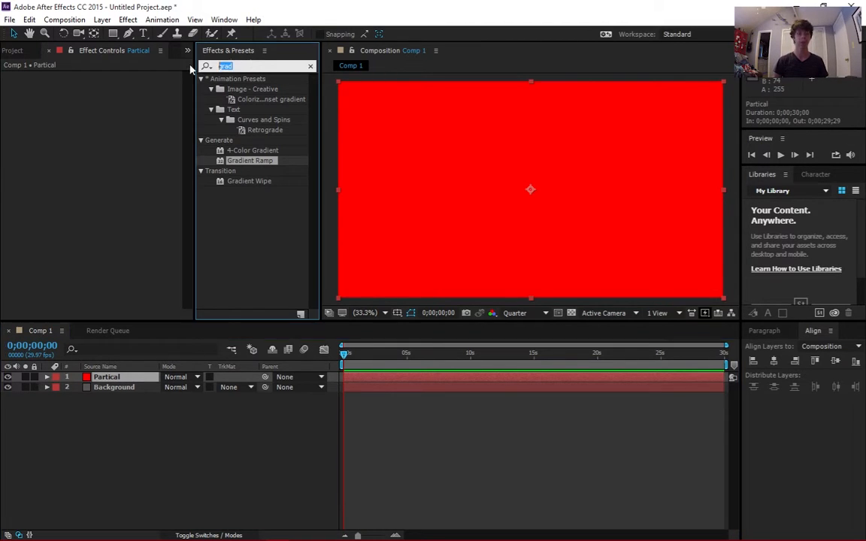
Apply CC Particle Systems II to Partical and scrub to preview the yellow fountain
type("partic")
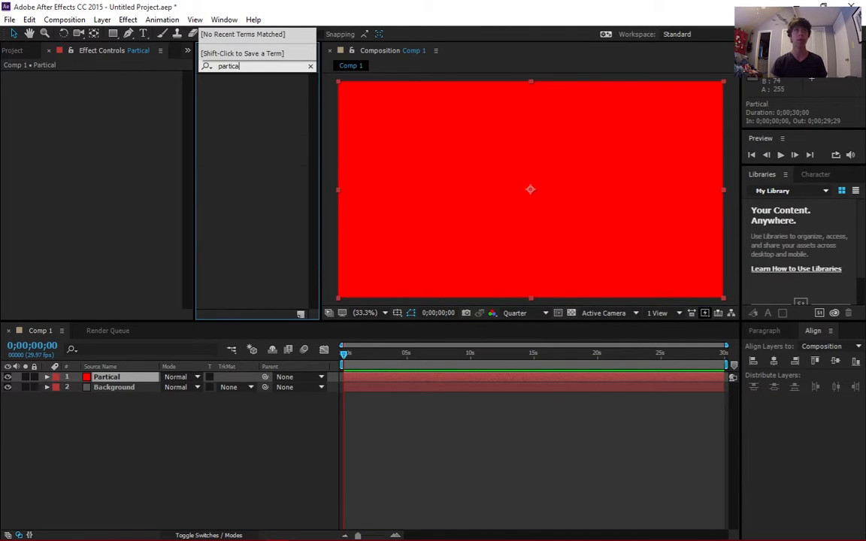
type("partic")
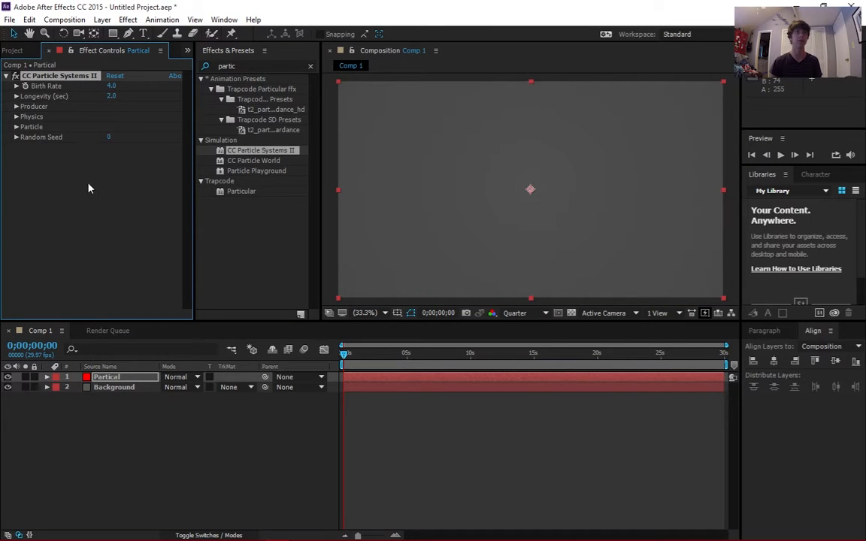
mouse_move(72, 104)
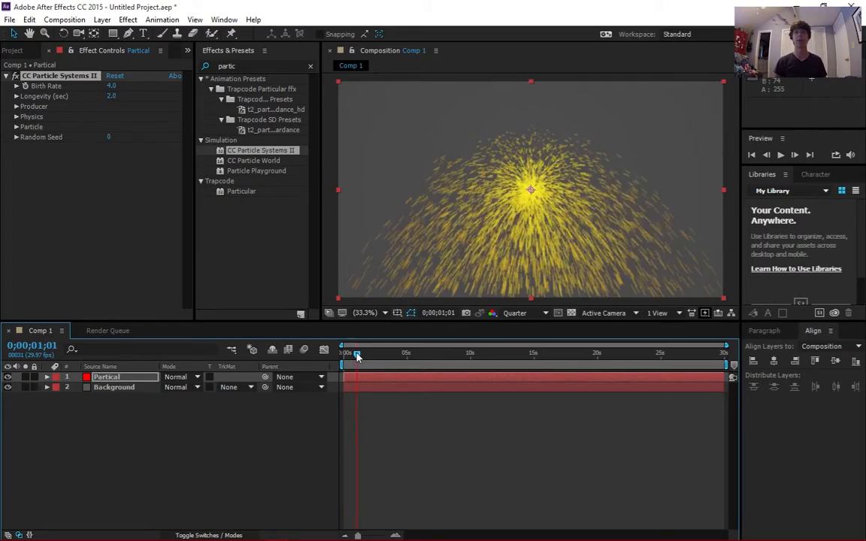
left_click_drag(356, 357, 355, 358)
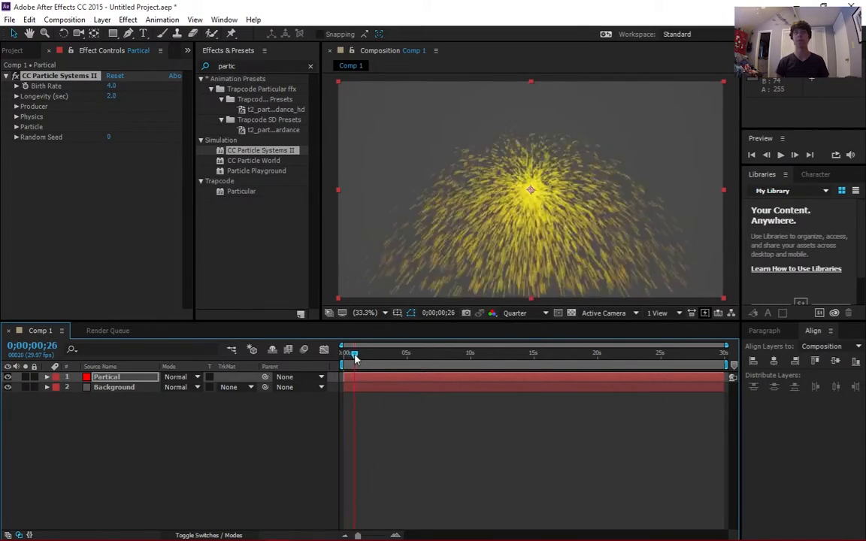
left_click_drag(353, 358, 474, 358)
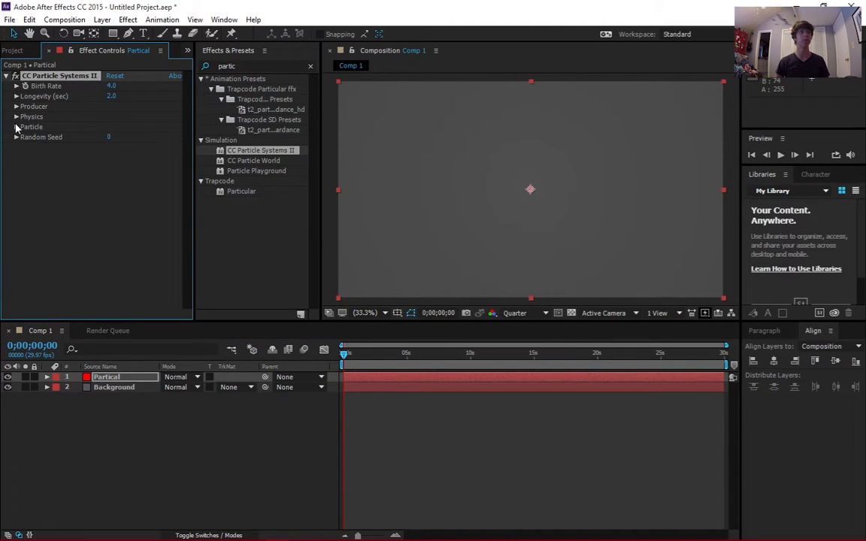
Set Particle Type to TriPolygon and increase Birth Size for larger triangles
left_click(17, 126)
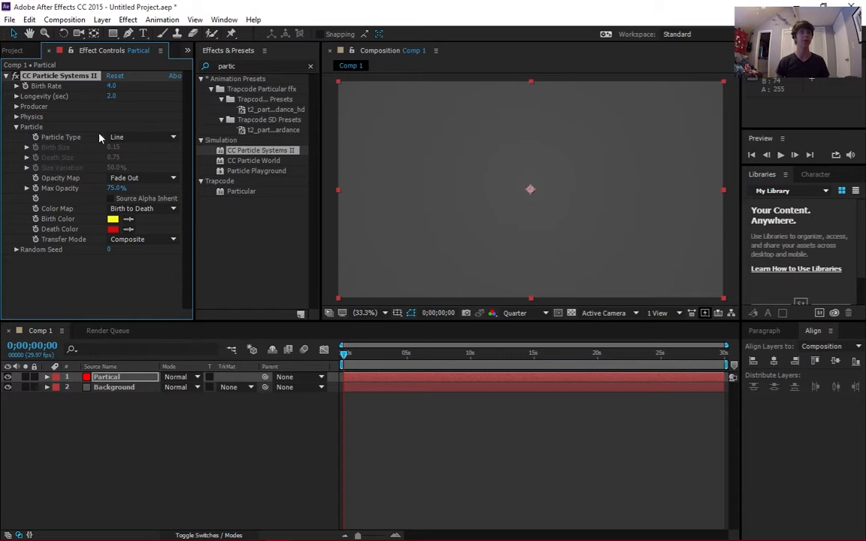
left_click(141, 137)
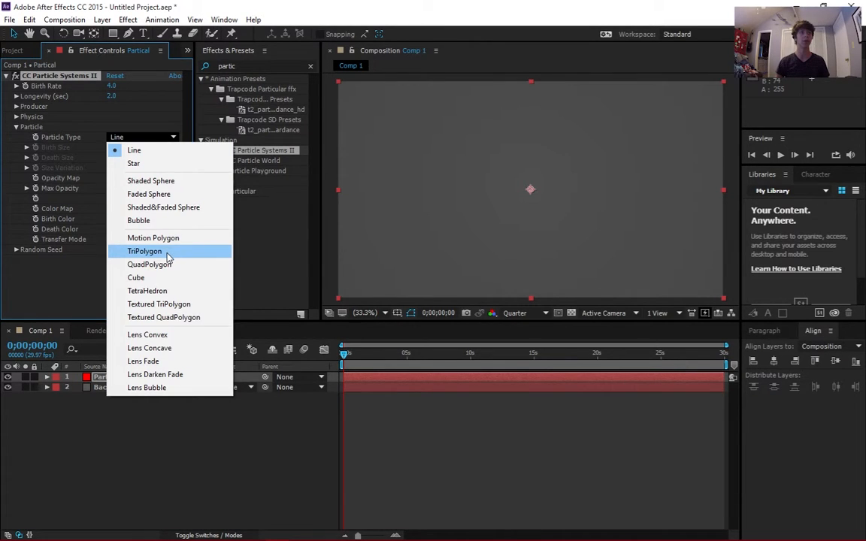
left_click(144, 251)
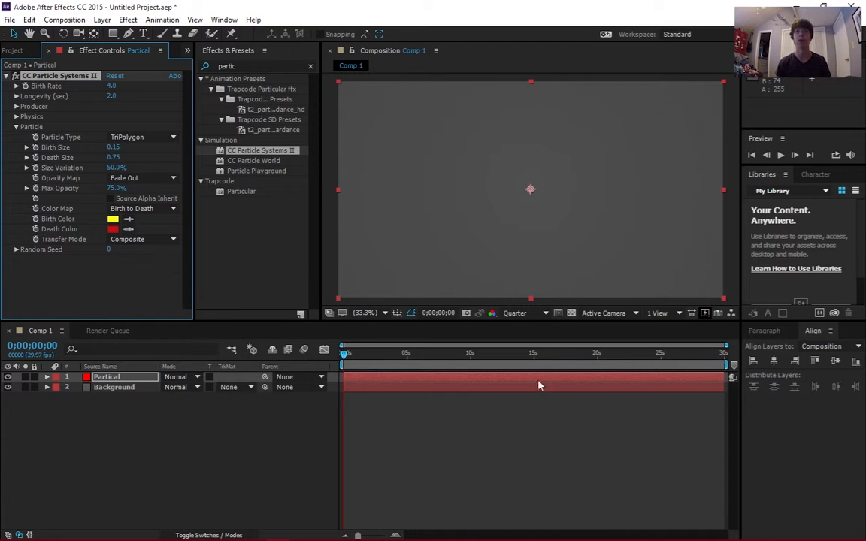
left_click_drag(345, 353, 369, 353)
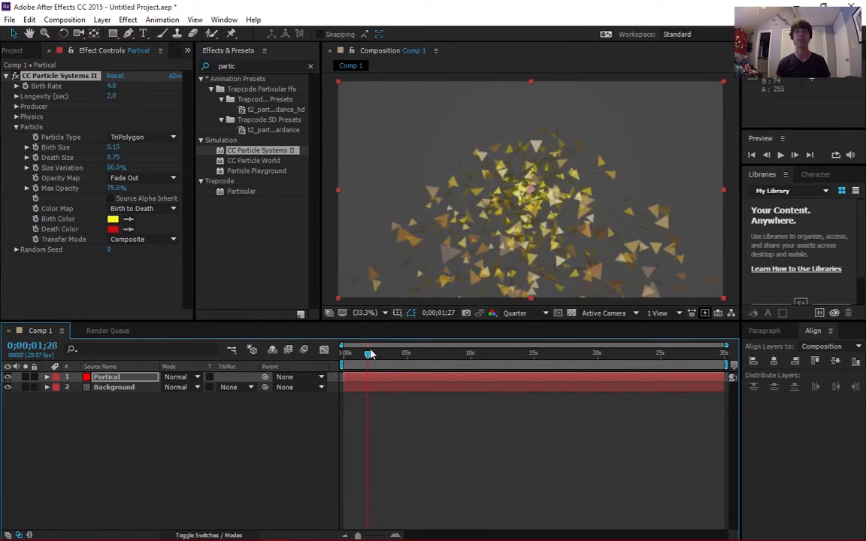
left_click_drag(368, 354, 373, 354)
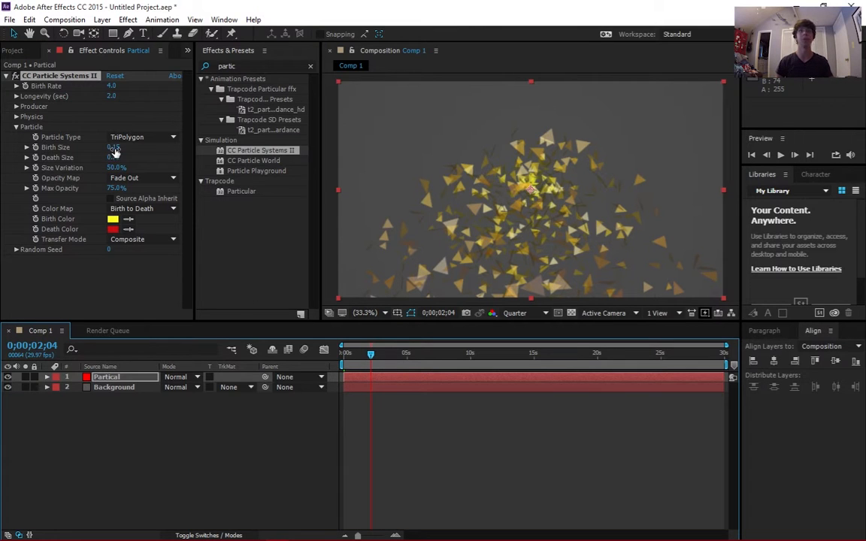
left_click_drag(115, 147, 103, 148)
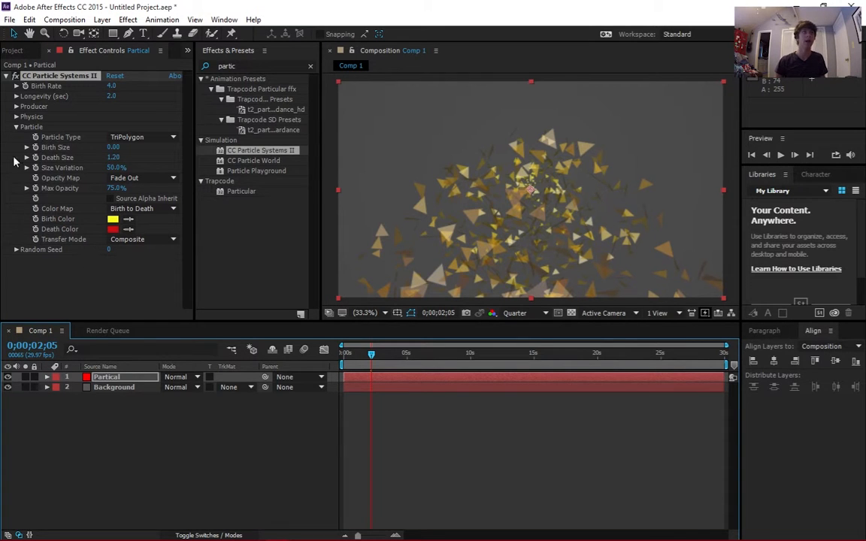
Set Gravity to 0 in Physics so triangles burst outward, scrubbing to preview
left_click(16, 127)
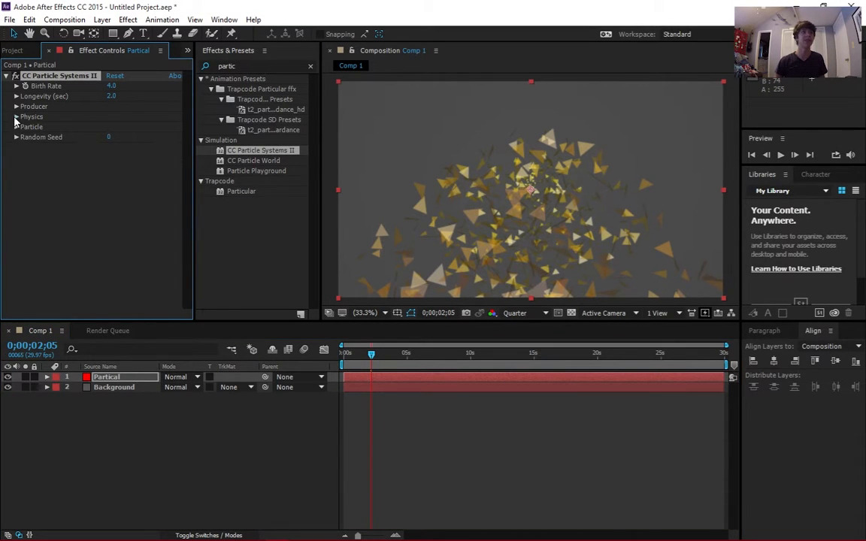
left_click(17, 118)
type("0")
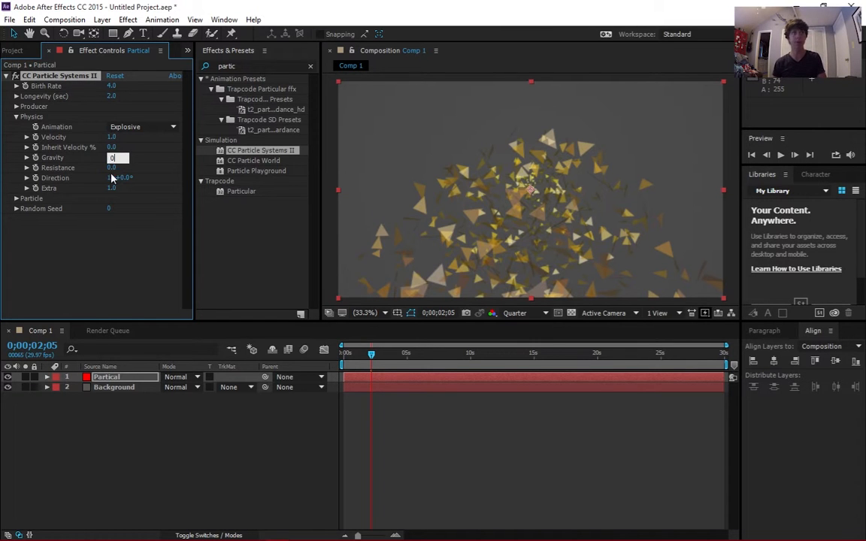
left_click_drag(370, 353, 376, 354)
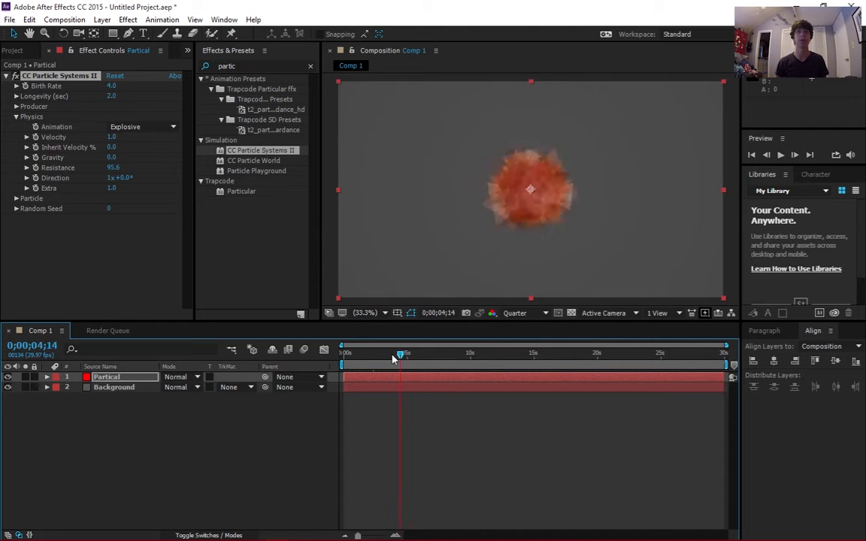
left_click_drag(400, 353, 385, 354)
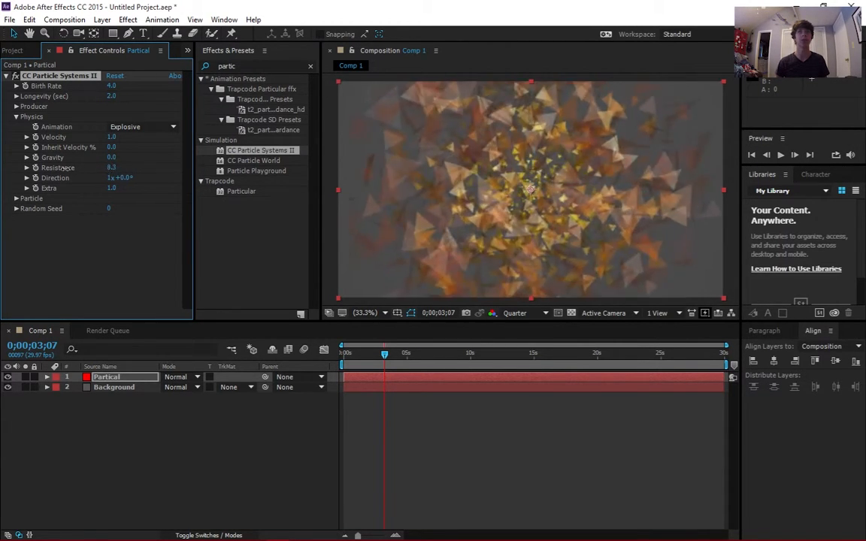
left_click_drag(385, 353, 370, 354)
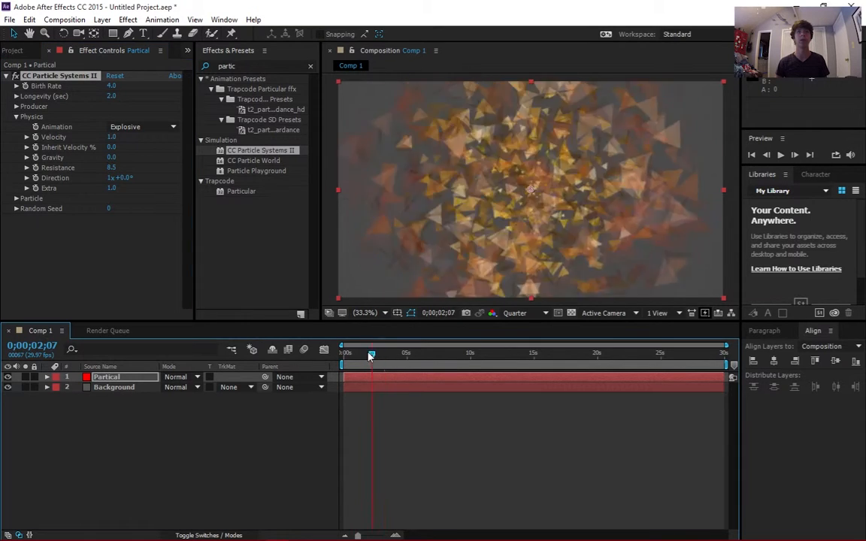
left_click_drag(370, 352, 406, 352)
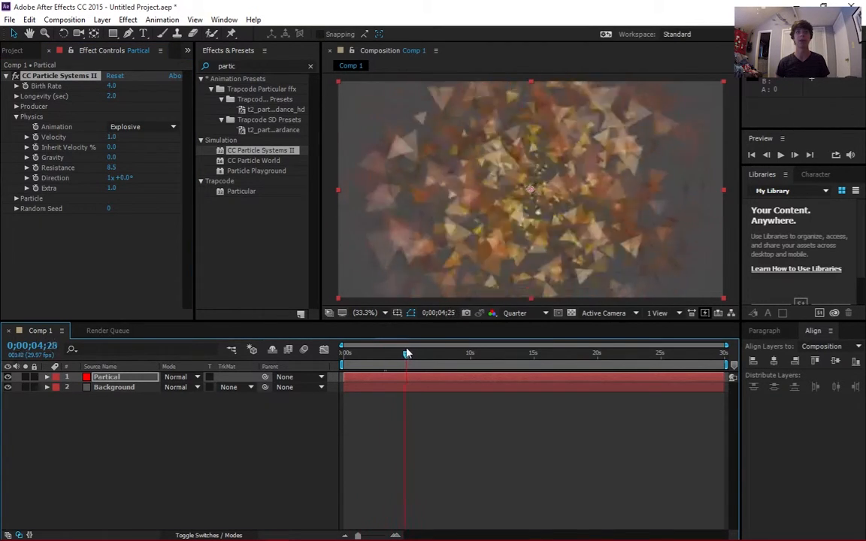
left_click_drag(405, 354, 381, 353)
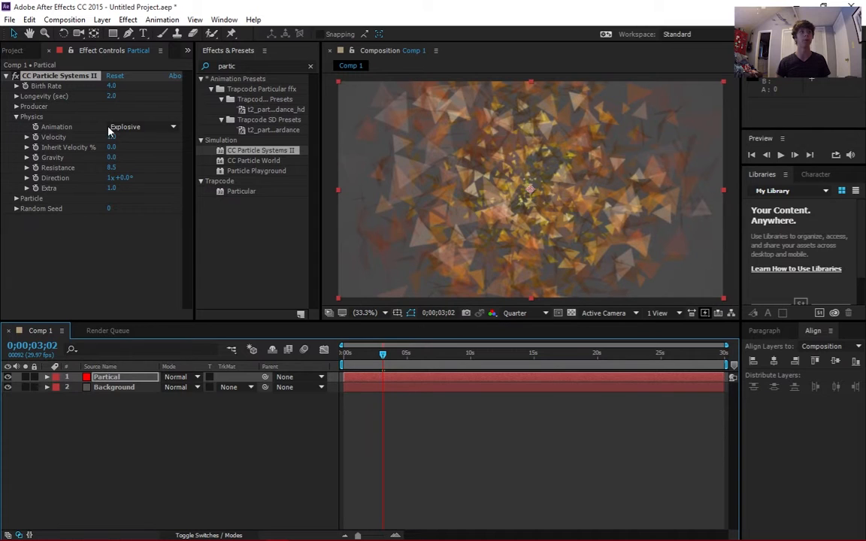
left_click(141, 127)
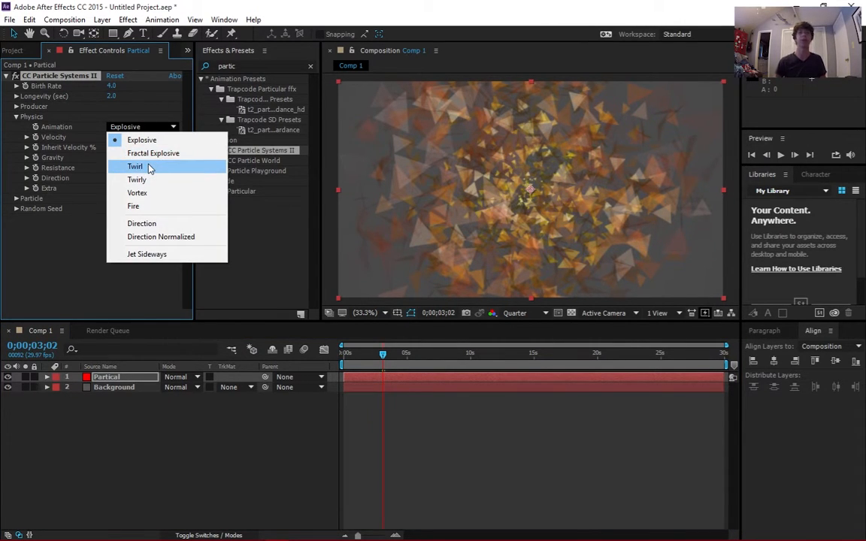
left_click(138, 180)
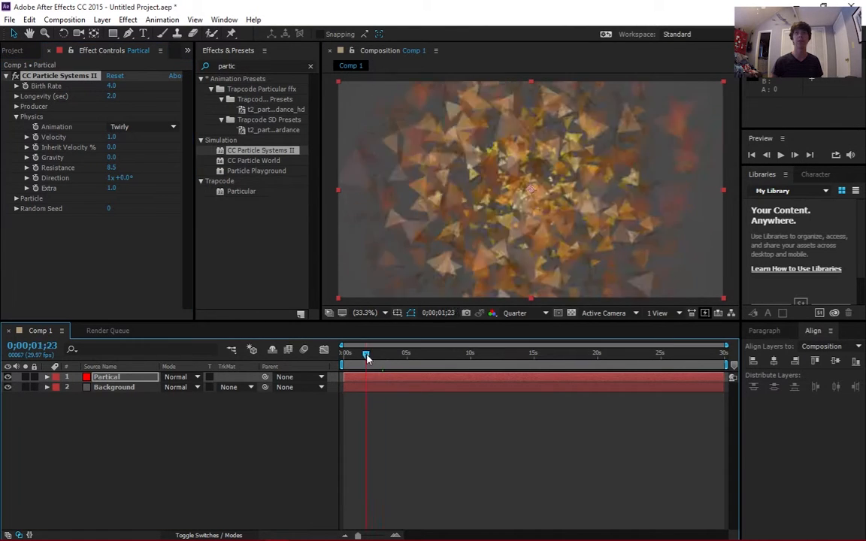
left_click_drag(367, 353, 427, 353)
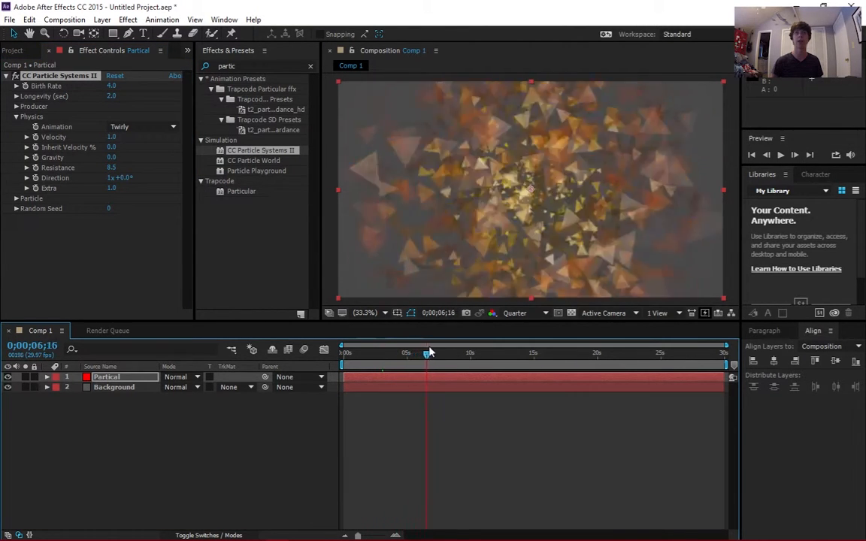
left_click_drag(427, 351, 391, 351)
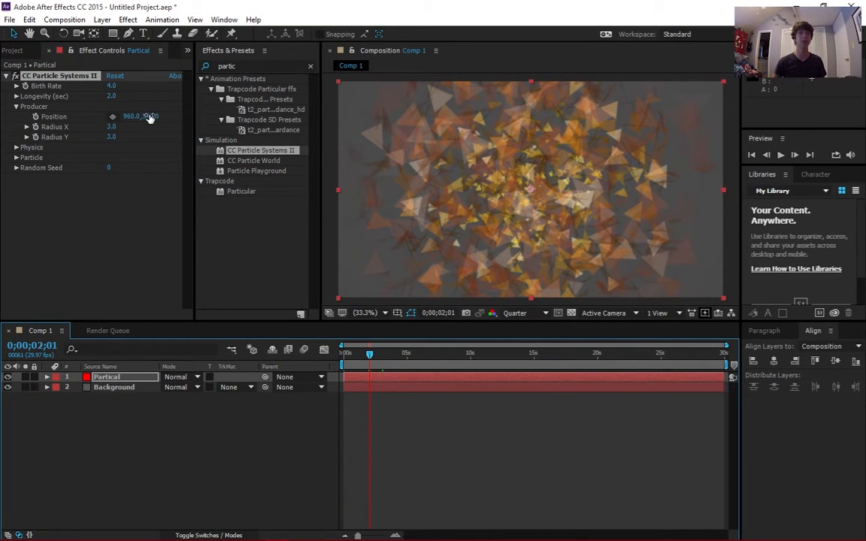
Push Producer Position X off the left edge and keyframe Position in the timeline
left_click(141, 116)
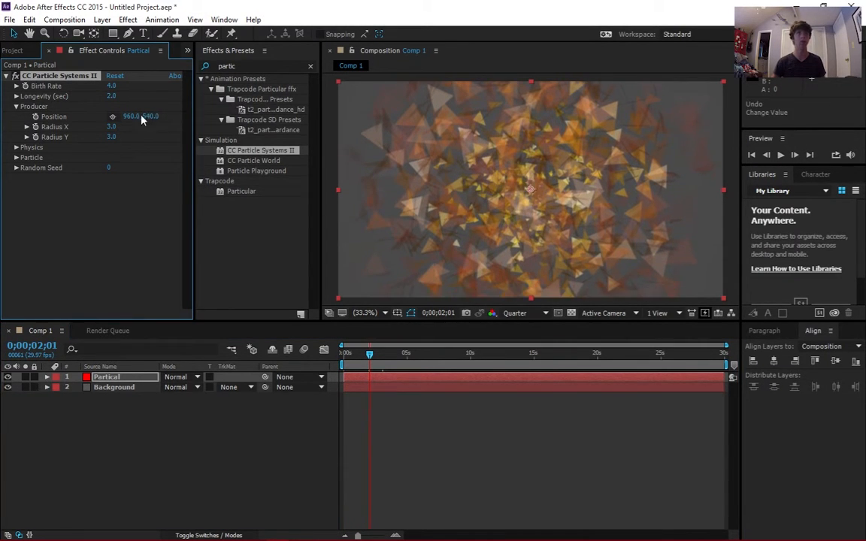
left_click_drag(148, 116, 126, 116)
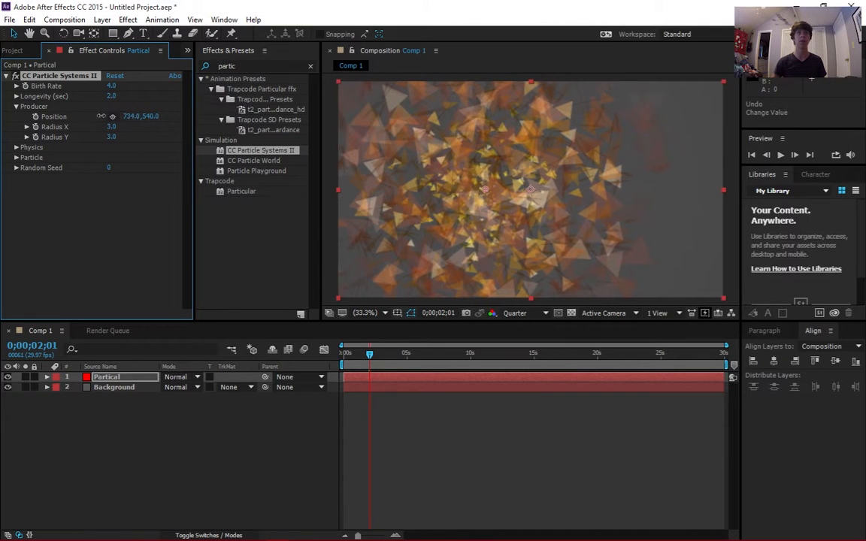
left_click_drag(529, 189, 406, 190)
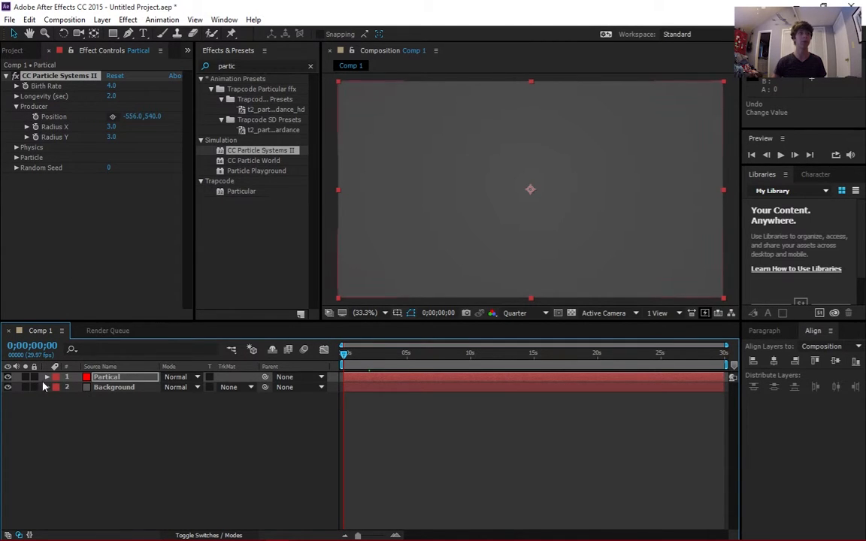
left_click(47, 376)
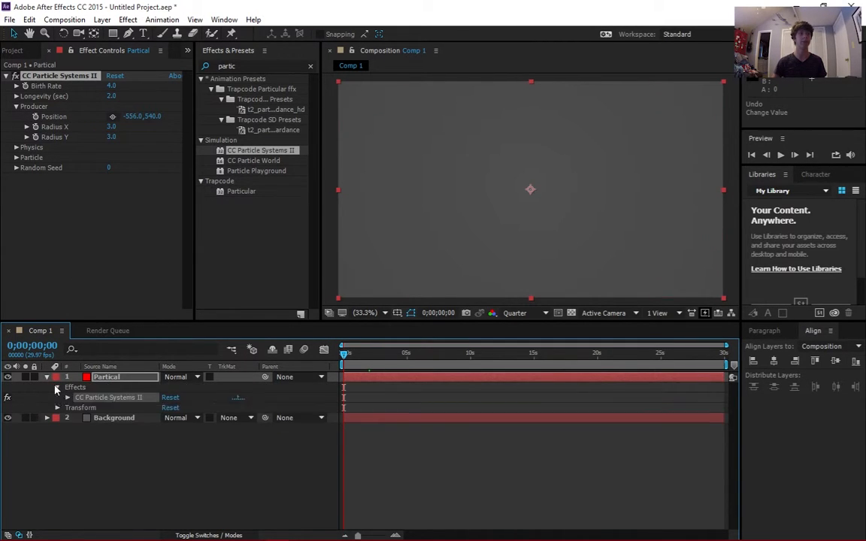
left_click(66, 396)
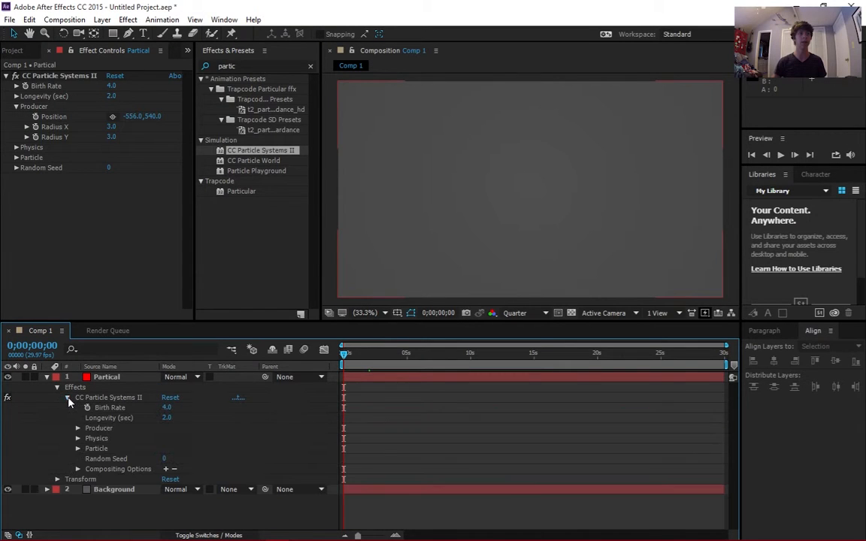
left_click(78, 427)
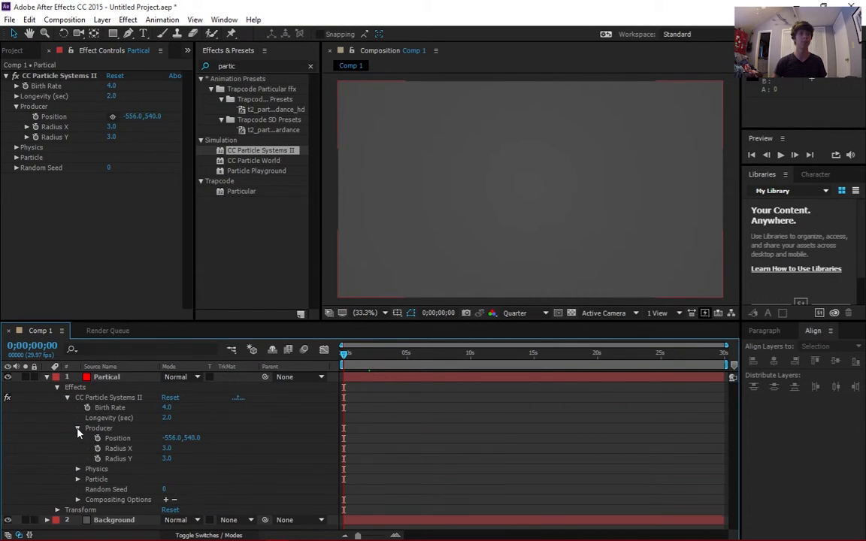
mouse_move(173, 439)
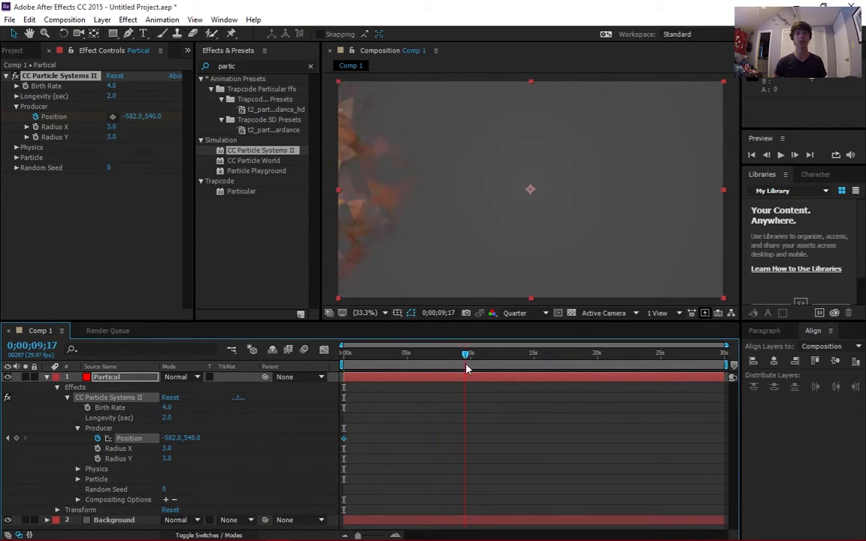
left_click_drag(466, 352, 413, 351)
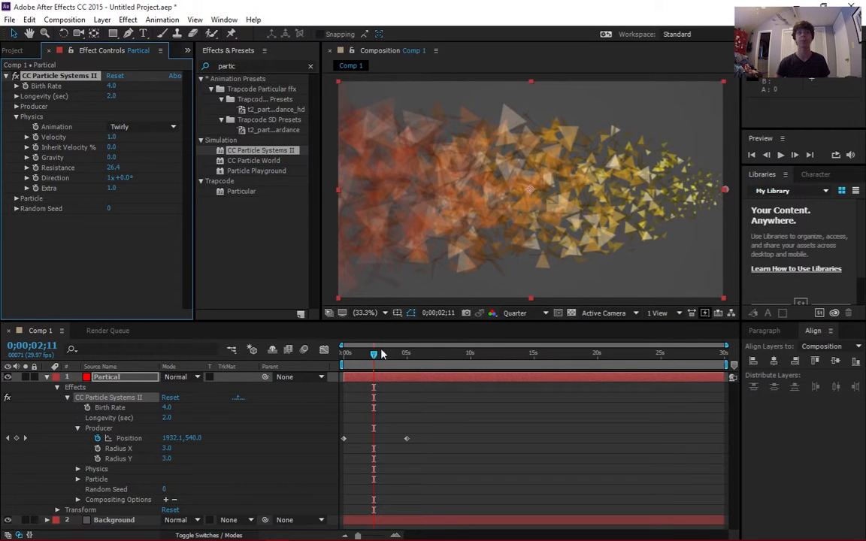
At about 2 seconds move Producer Position to the right, completing the left-to-right sweep
left_click_drag(373, 354, 351, 353)
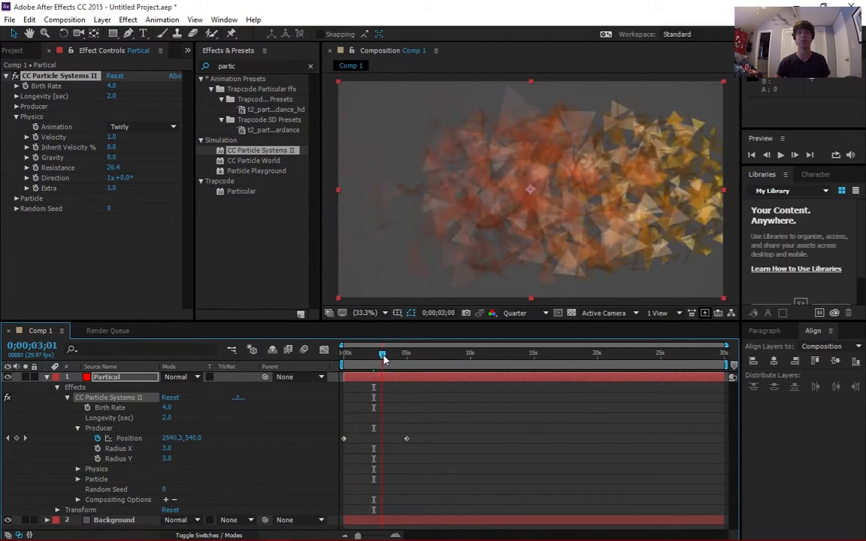
left_click_drag(382, 353, 403, 353)
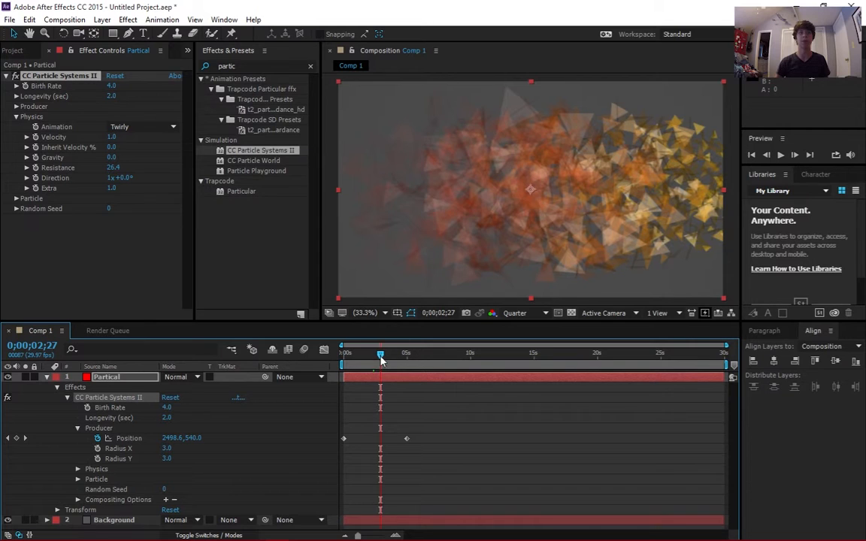
left_click_drag(379, 353, 368, 354)
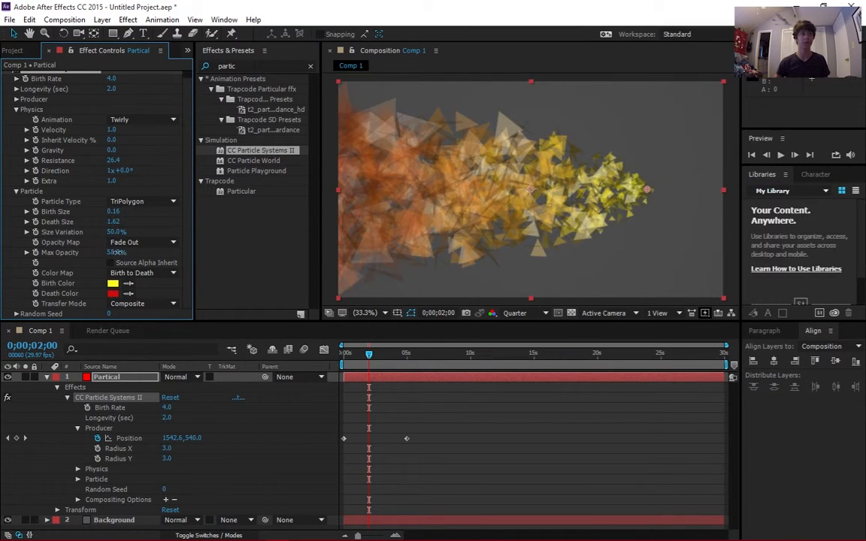
Set Max Opacity 75%, green Birth Color and black Death Color, then preview the sweep
left_click(115, 253)
type("75")
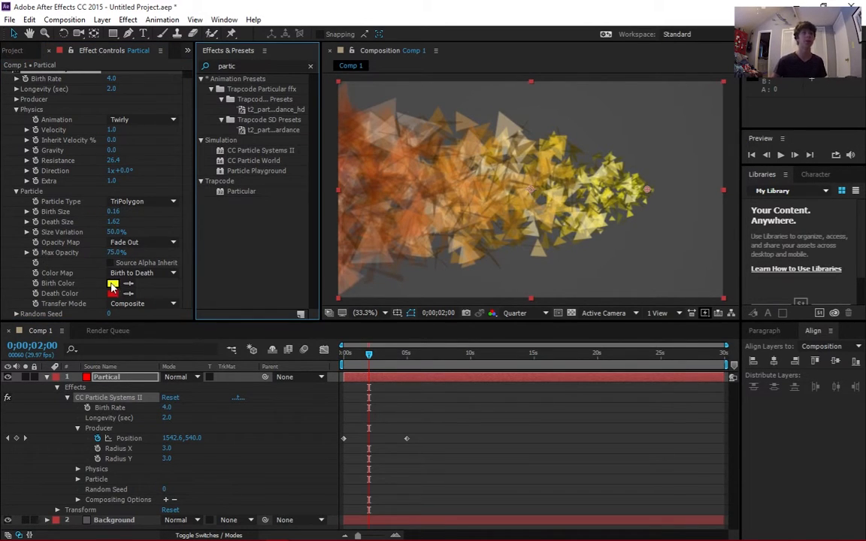
left_click(112, 282)
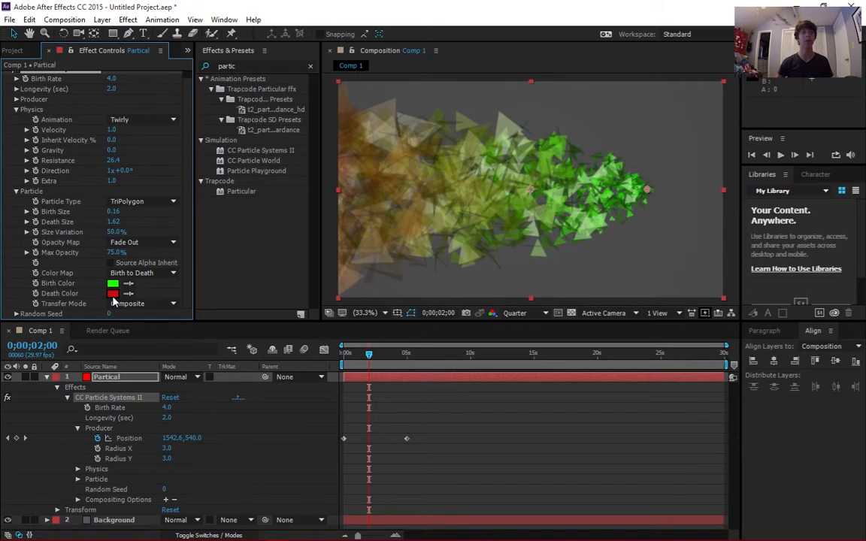
left_click(113, 293)
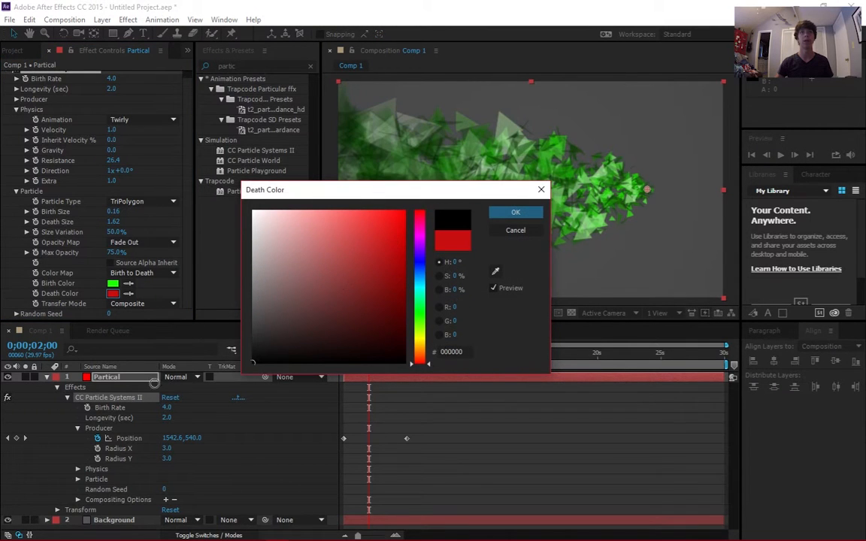
left_click(516, 211)
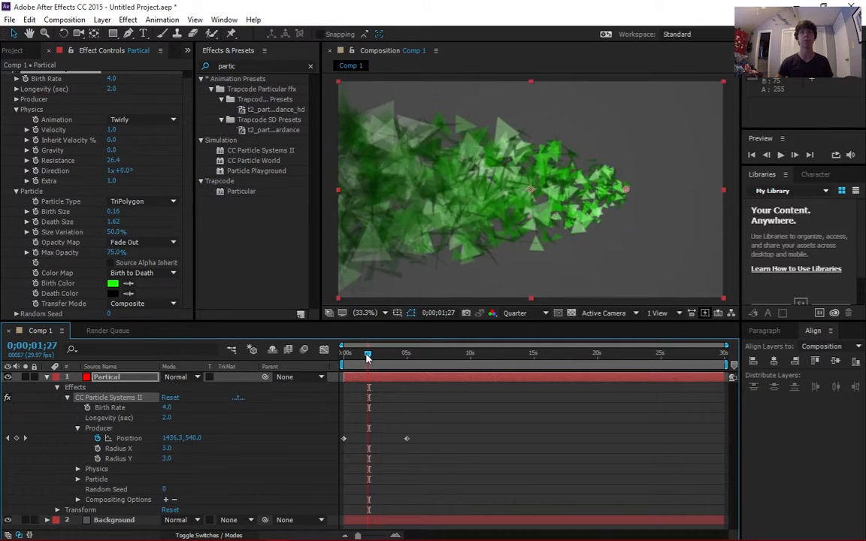
left_click_drag(367, 353, 391, 353)
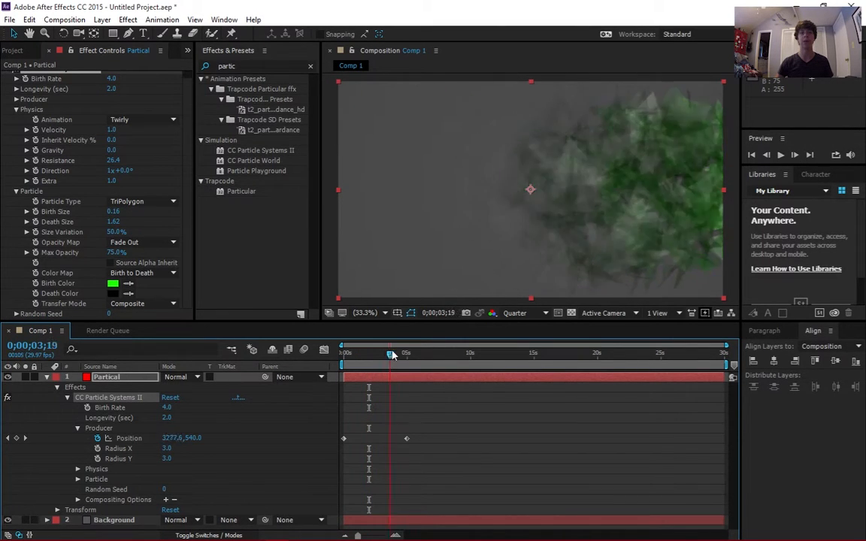
left_click_drag(391, 353, 377, 353)
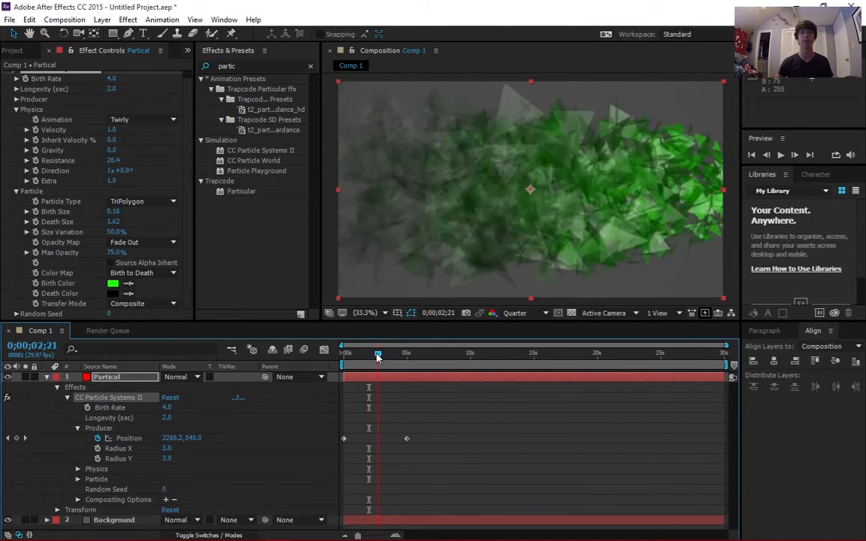
left_click_drag(378, 353, 363, 354)
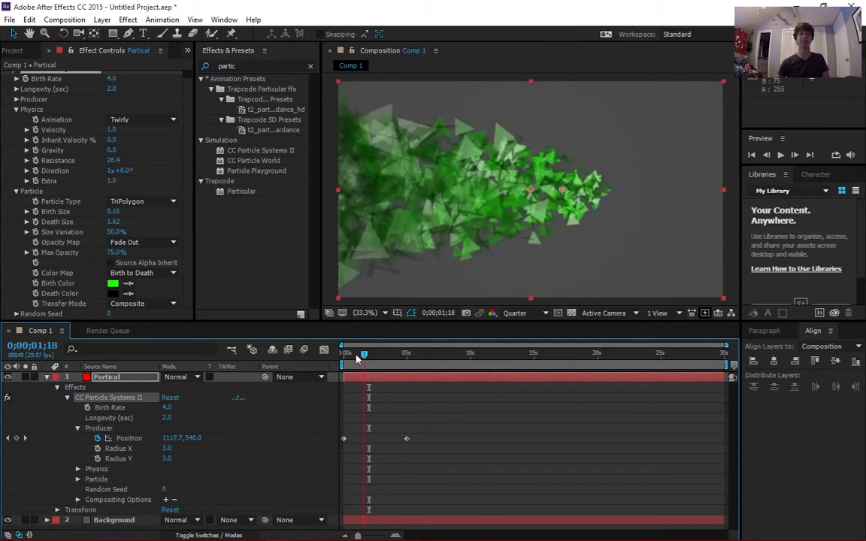
left_click_drag(364, 354, 358, 354)
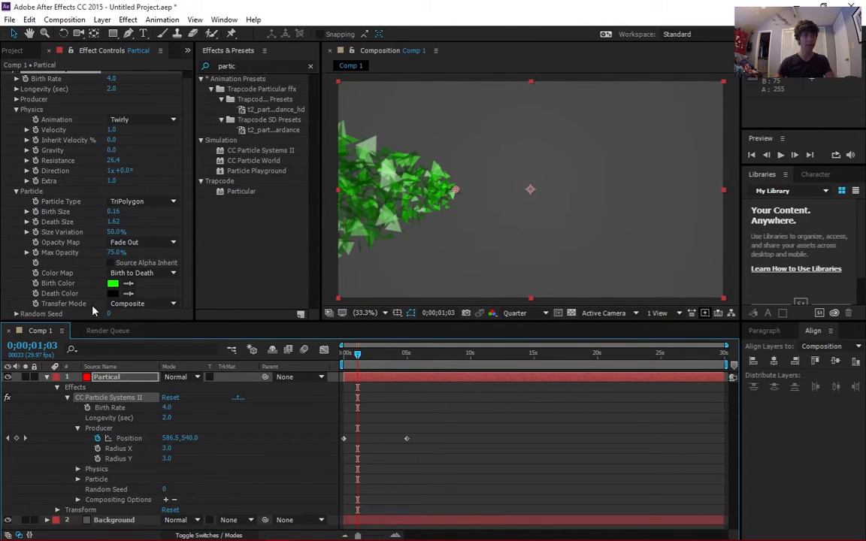
Try Black Matte for the particle transfer mode, then settle on Screen for bright green triangles
left_click(142, 303)
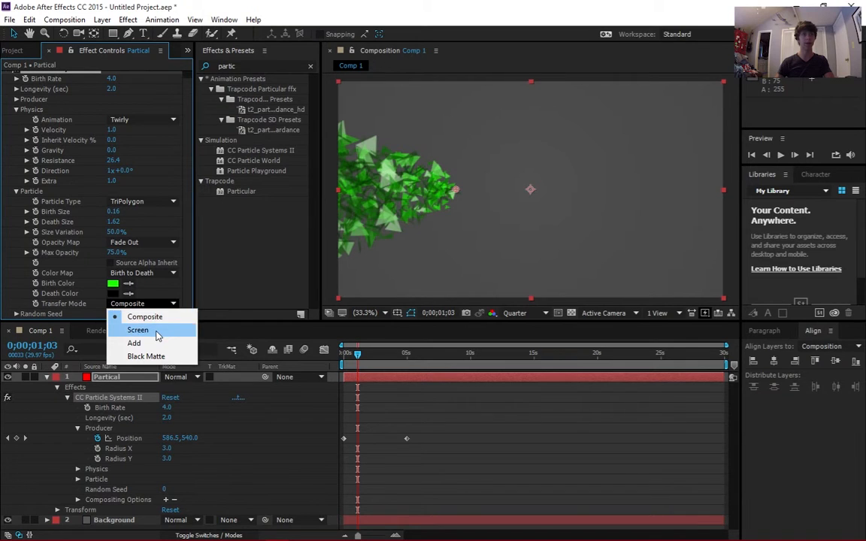
left_click(138, 331)
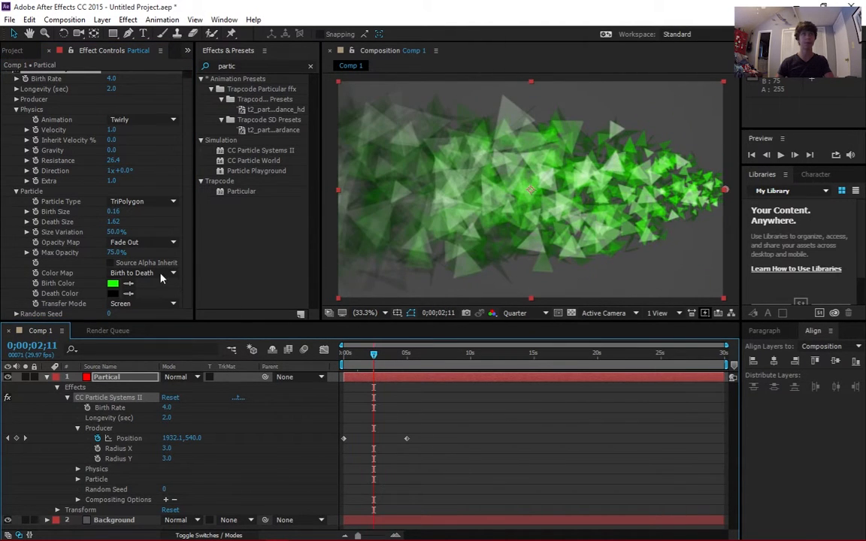
left_click(142, 303)
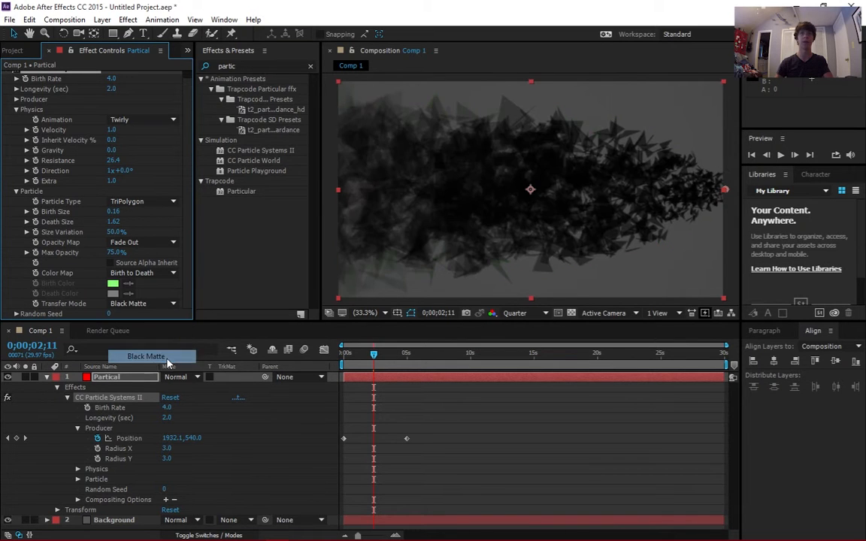
left_click_drag(373, 353, 358, 353)
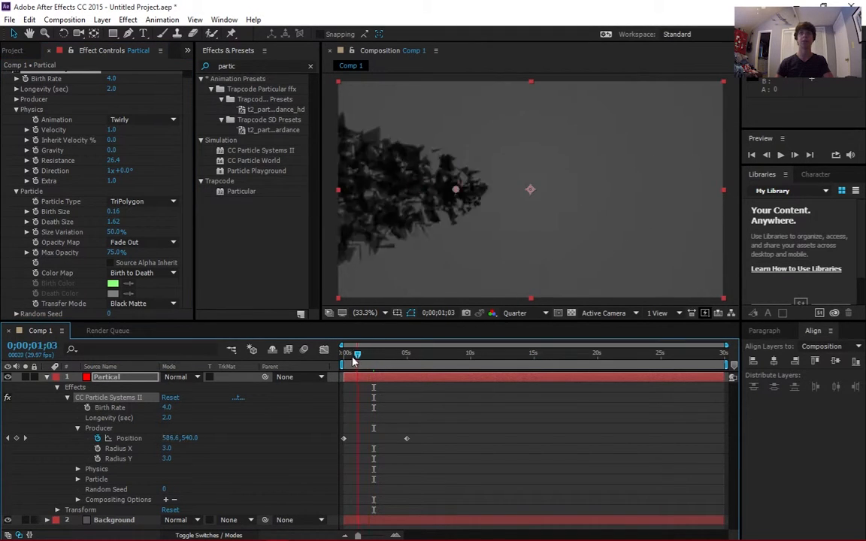
left_click_drag(358, 351, 355, 352)
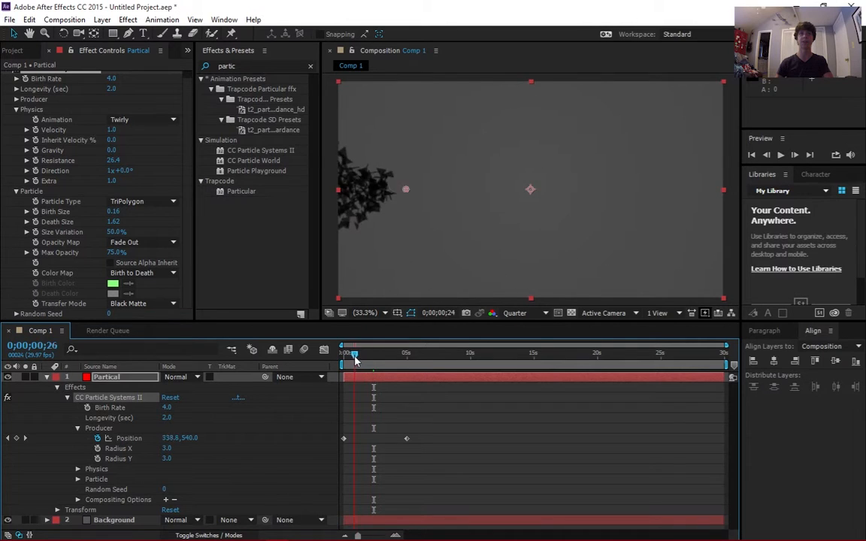
left_click_drag(353, 355, 373, 355)
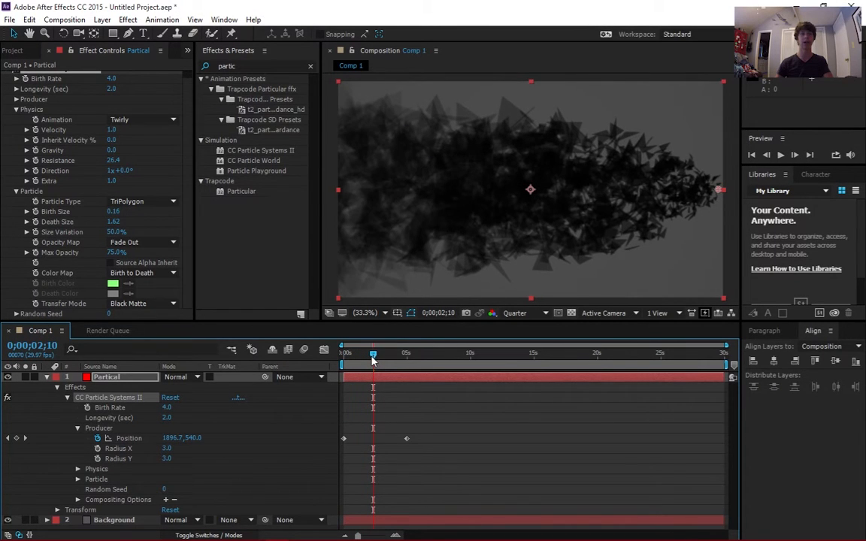
left_click(142, 304)
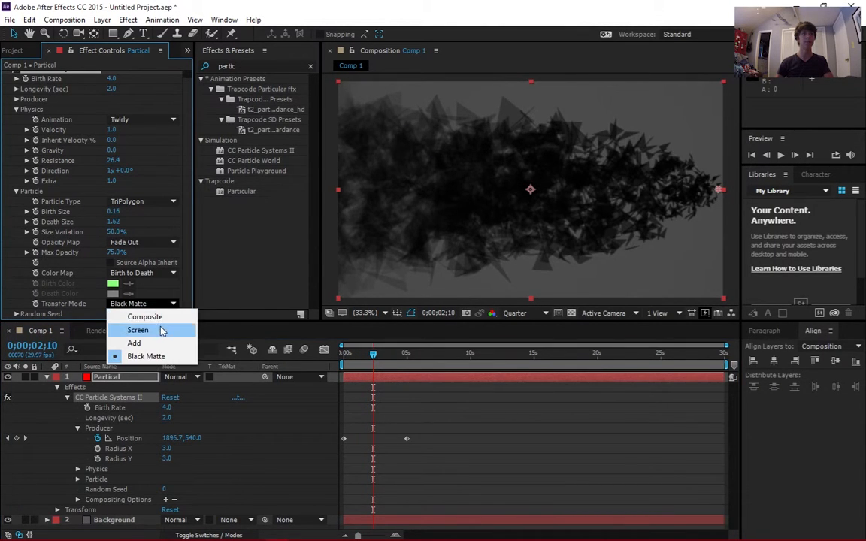
left_click(139, 331)
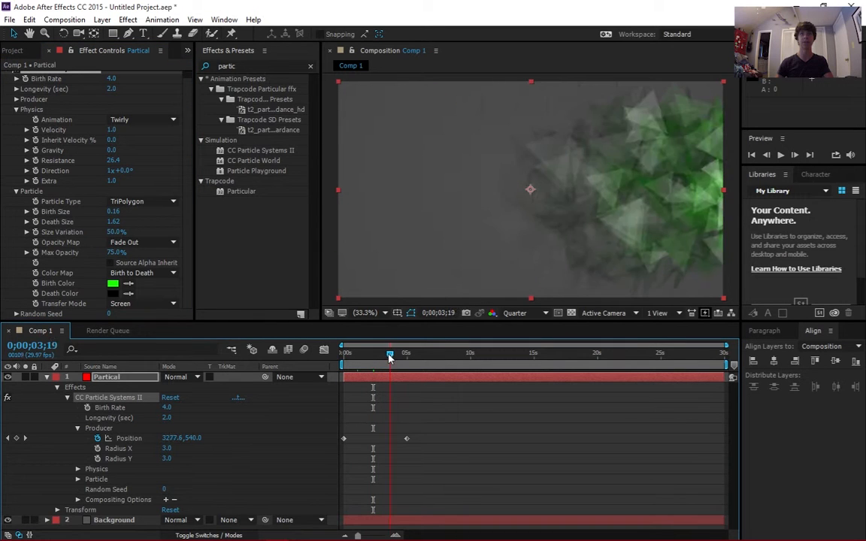
Keyframe the emitter Position later in time with a larger X so the burst travels rightward
left_click_drag(389, 352, 361, 351)
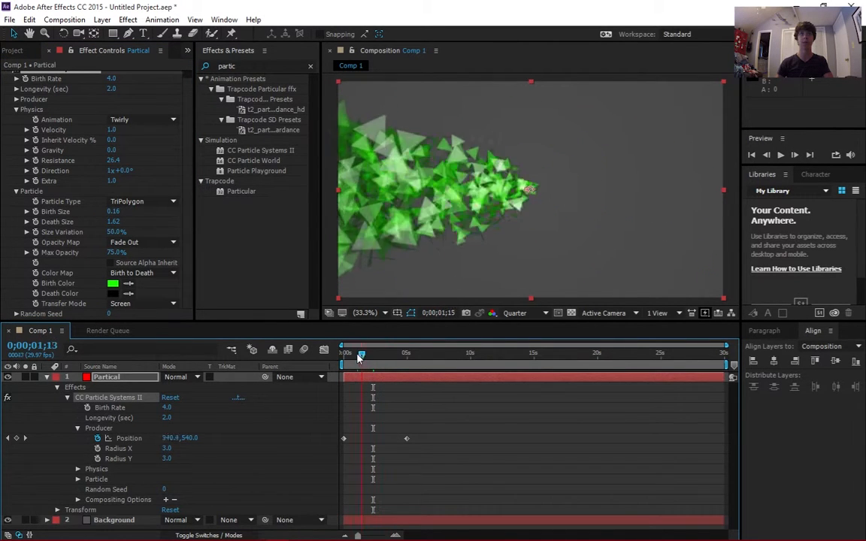
left_click_drag(361, 353, 398, 353)
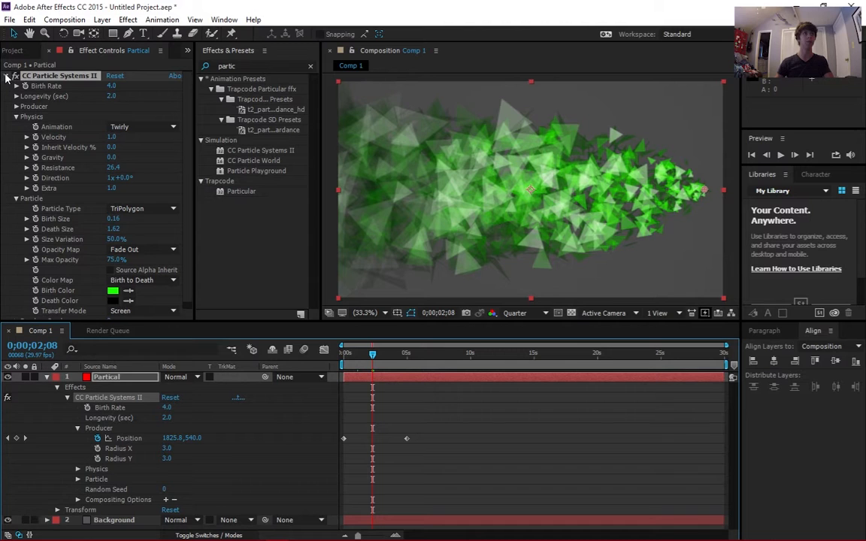
Raise particle Longevity and run the emitter path from off-screen left to off-screen right
left_click(17, 97)
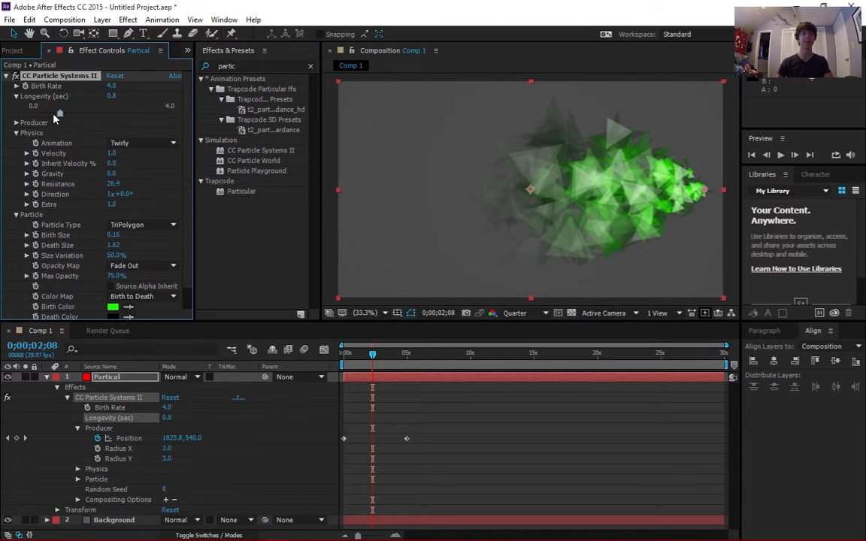
left_click_drag(58, 112, 151, 113)
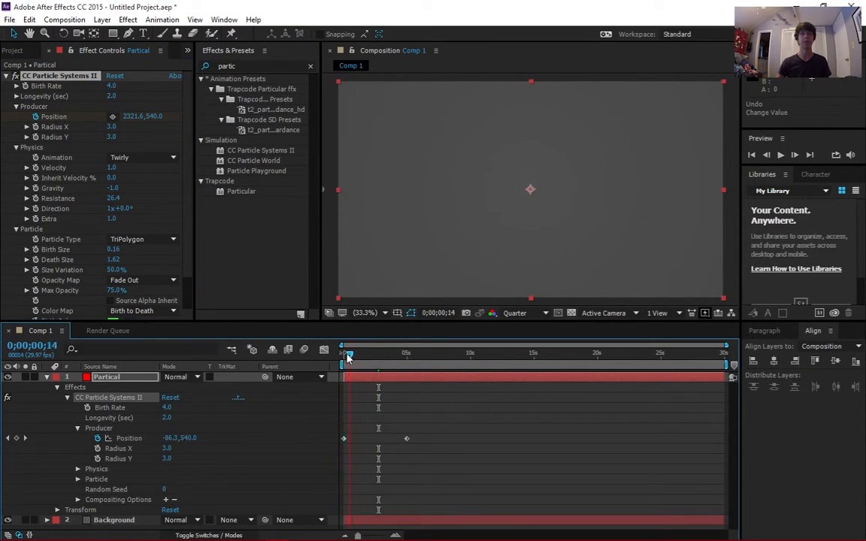
left_click_drag(348, 351, 379, 352)
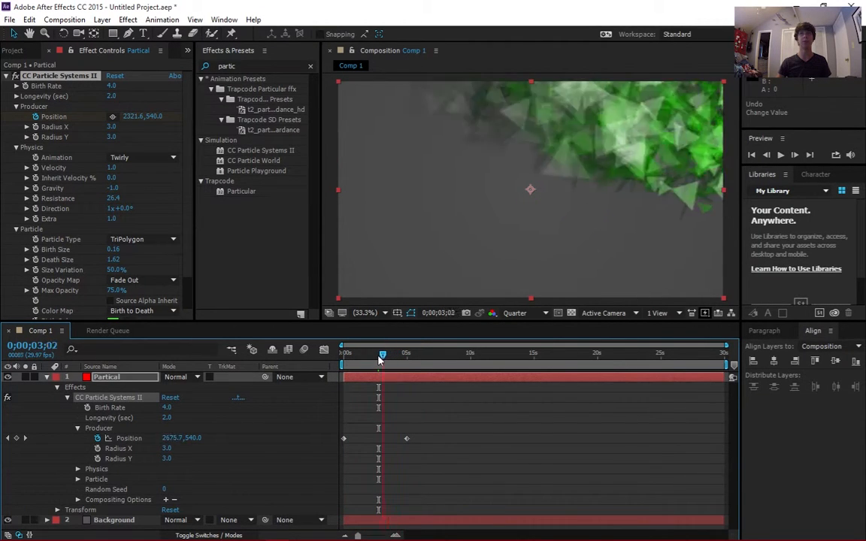
left_click_drag(382, 353, 359, 354)
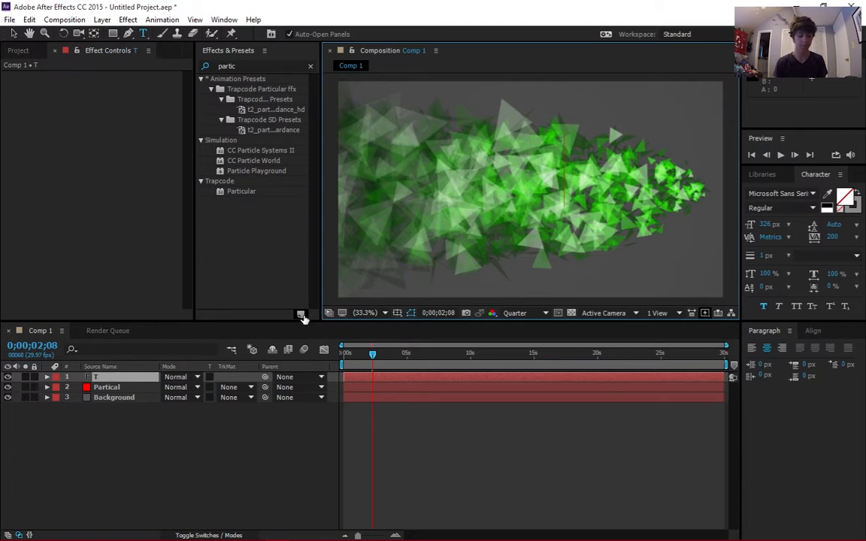
Create a red 'TEXT' title layer and place it beneath the Particial layer
type("TEXT")
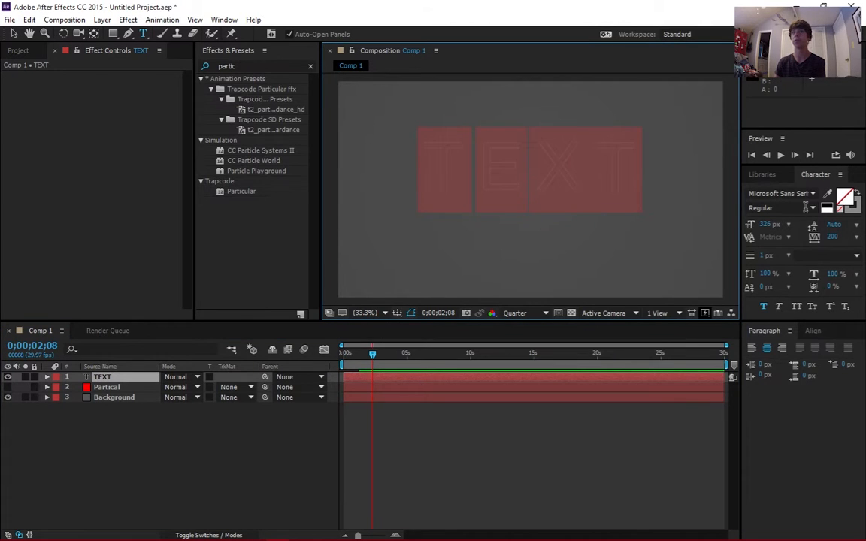
left_click(845, 199)
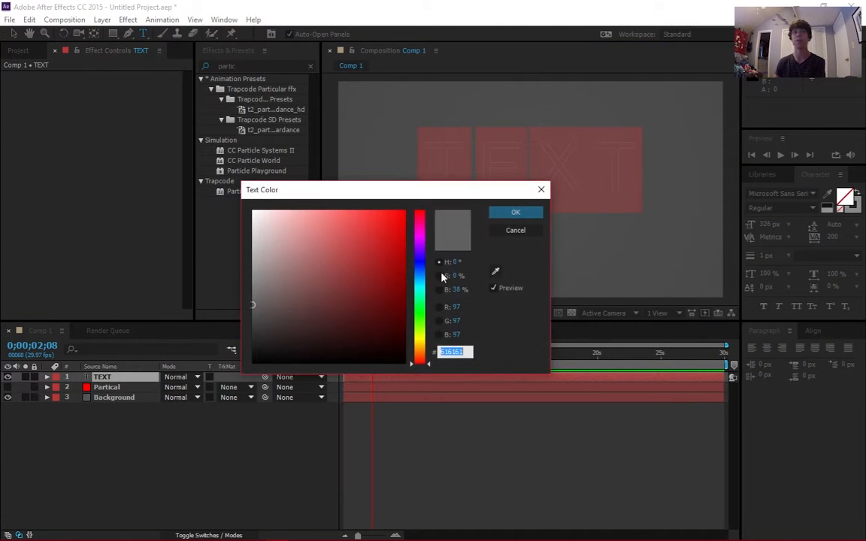
left_click(402, 212)
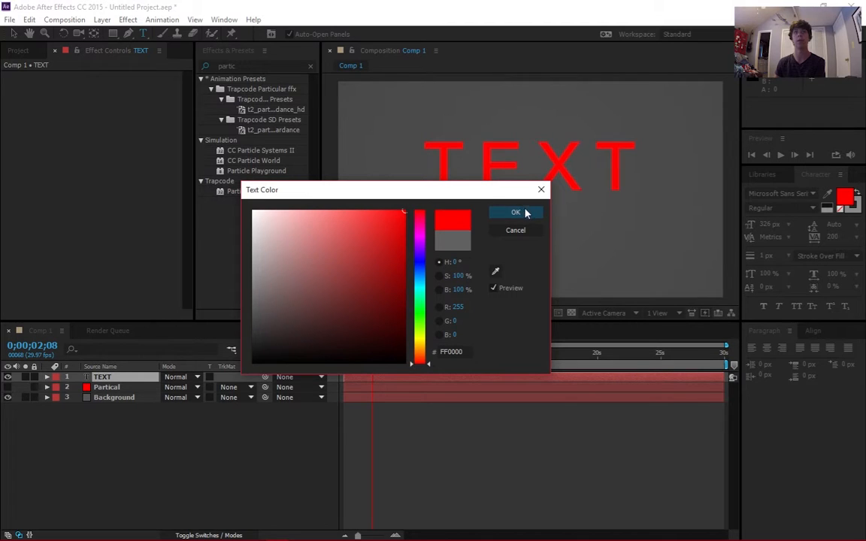
left_click(370, 229)
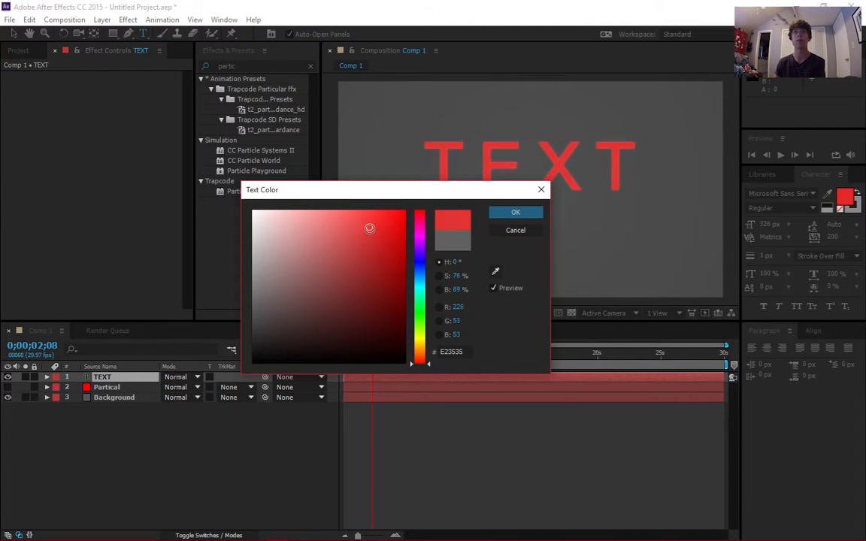
left_click(515, 212)
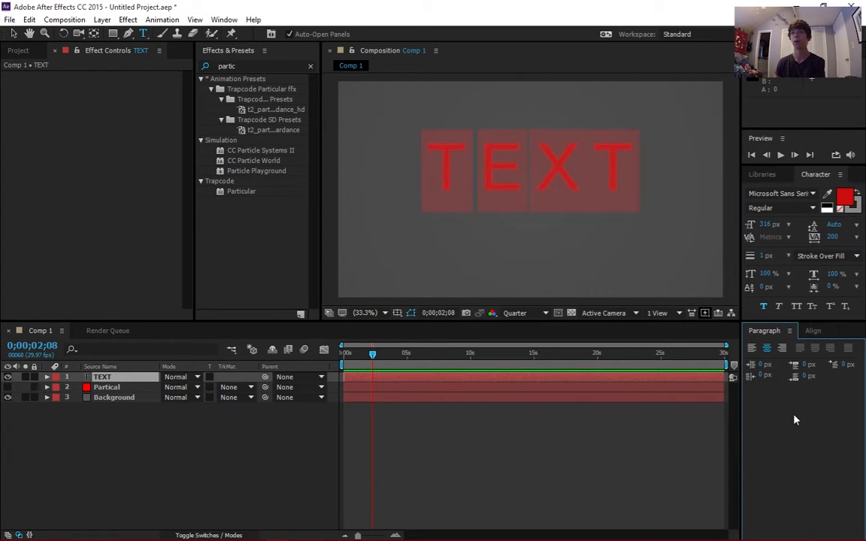
left_click(811, 330)
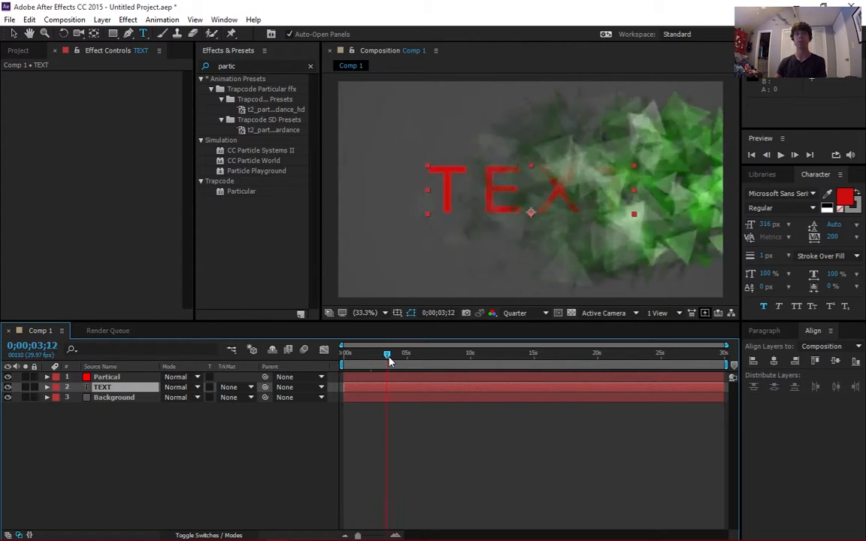
Keyframe the TEXT layer's Opacity from 0% to 100% as the particles cover the title
left_click_drag(388, 353, 345, 353)
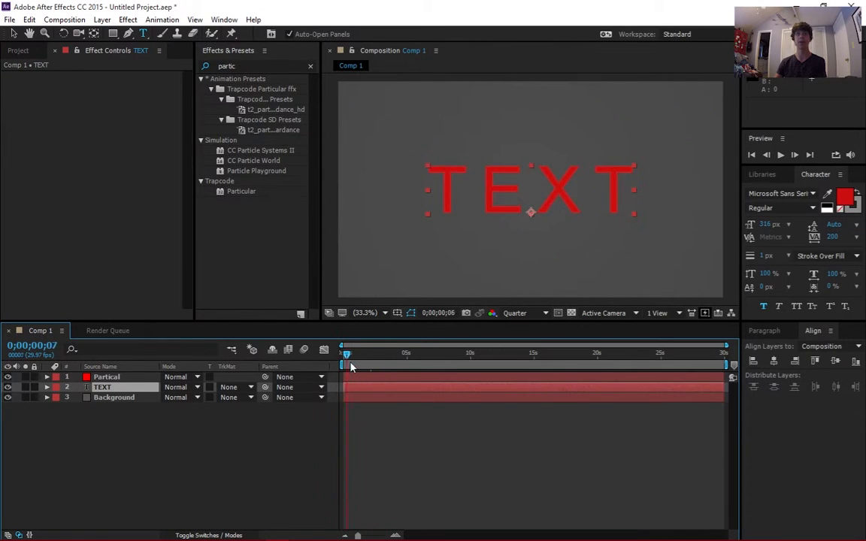
left_click_drag(346, 352, 373, 352)
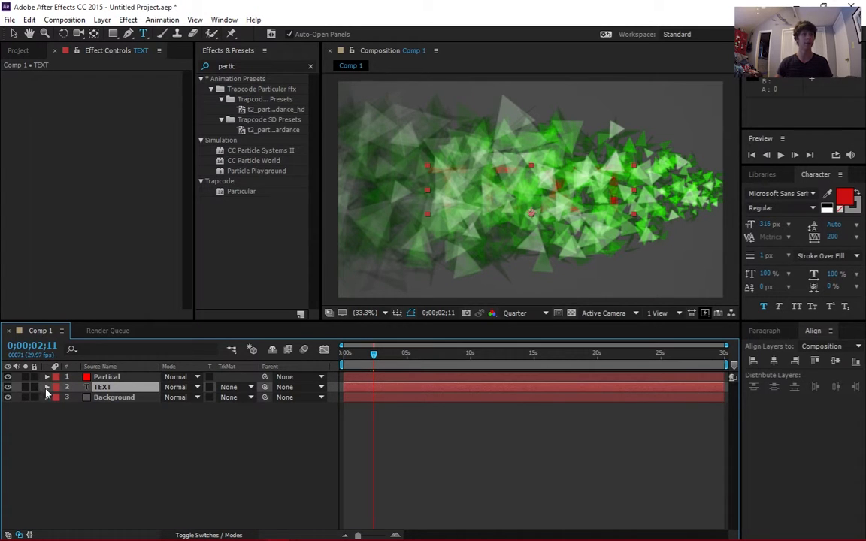
left_click(47, 386)
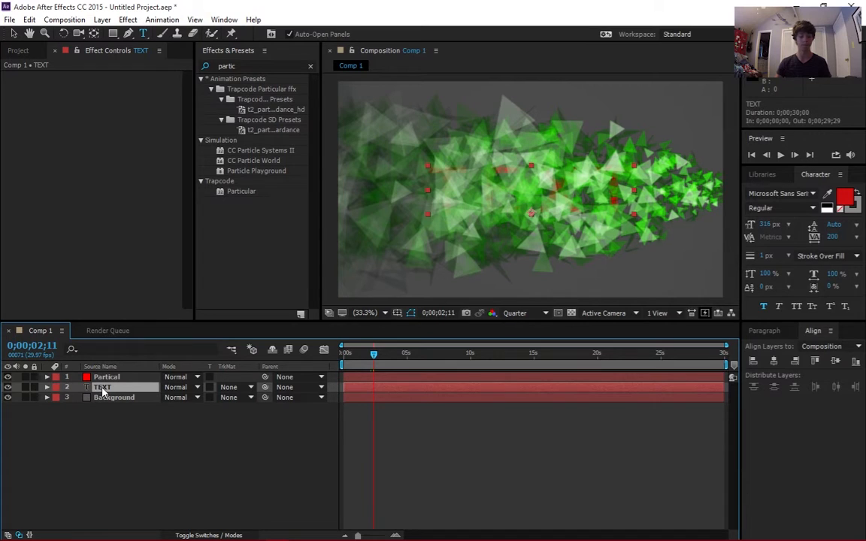
left_click(46, 386)
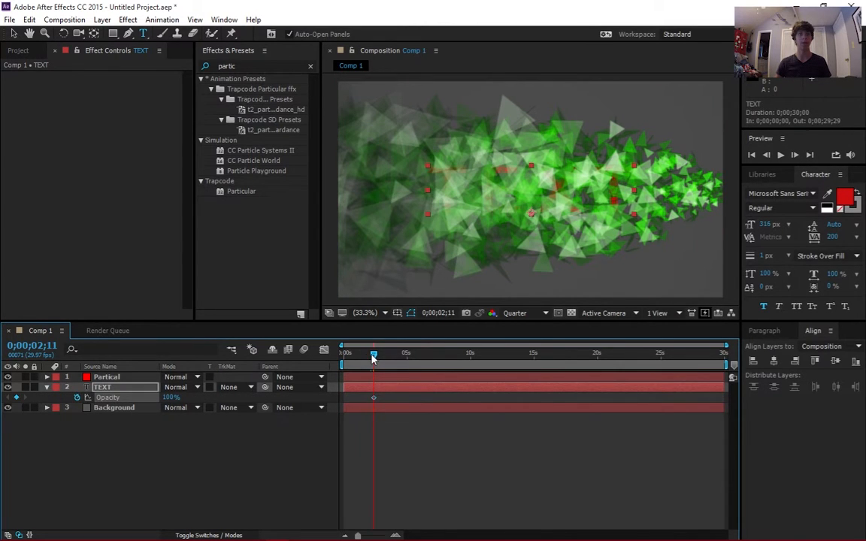
left_click_drag(373, 356, 377, 356)
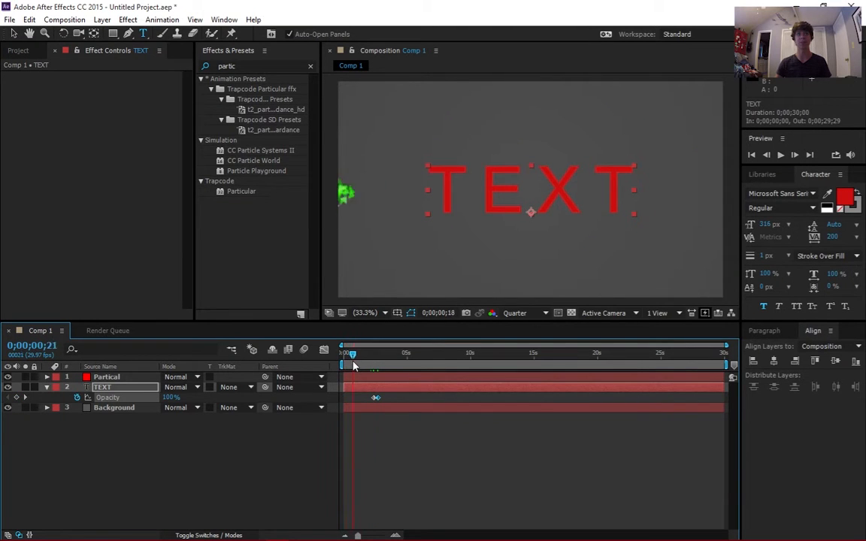
left_click_drag(350, 353, 375, 354)
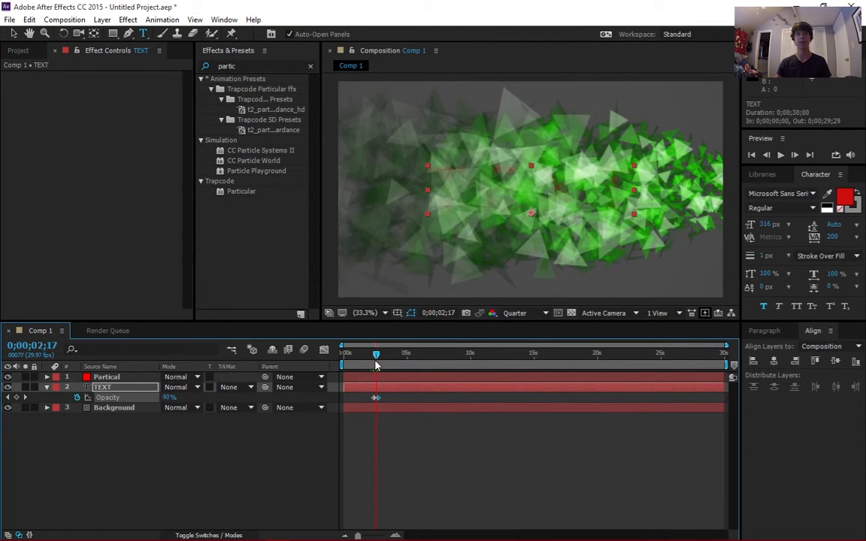
left_click_drag(376, 352, 403, 352)
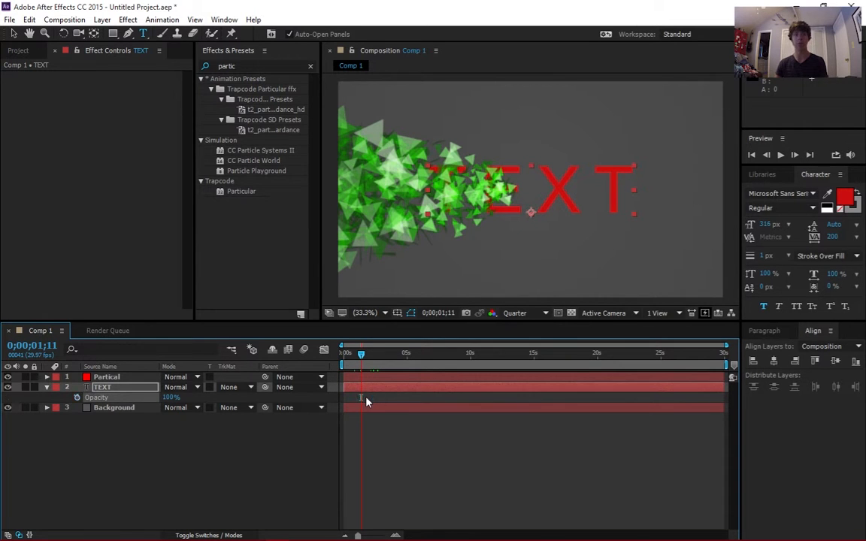
Retime the Opacity keyframes so the title appears right as the particles pass
left_click_drag(360, 353, 372, 354)
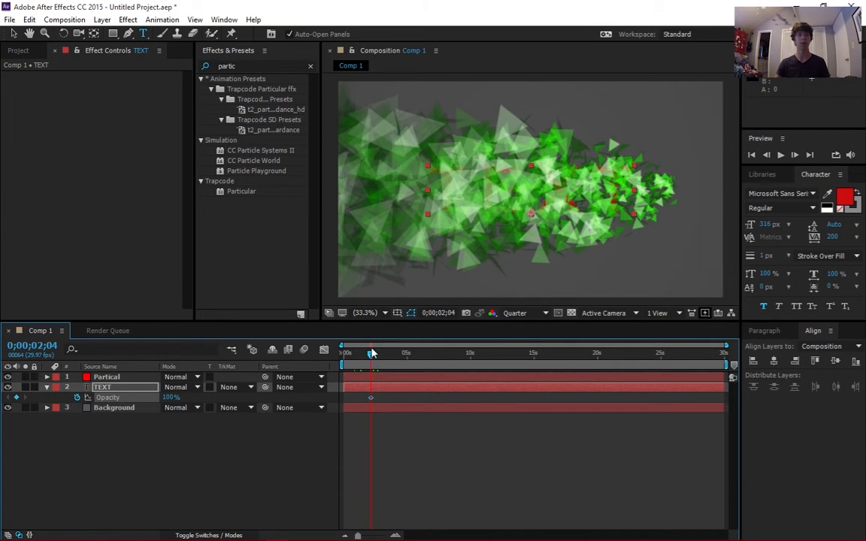
left_click_drag(370, 353, 374, 354)
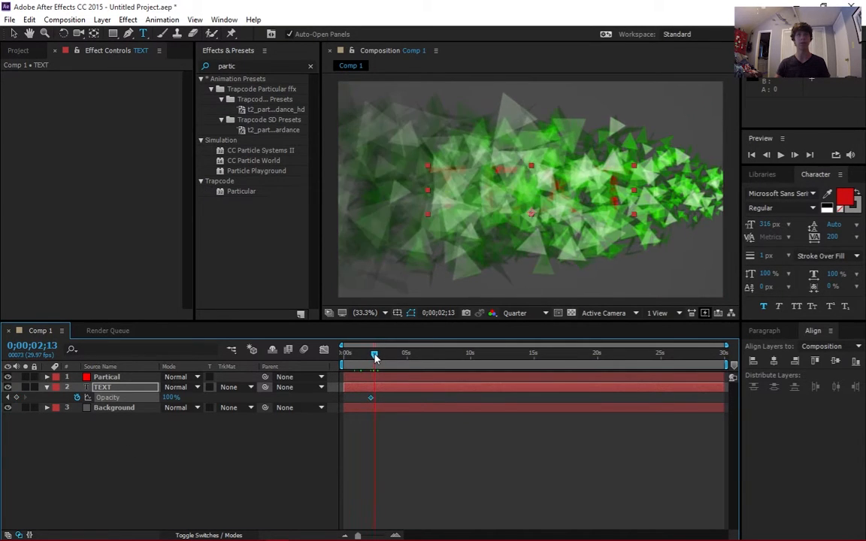
left_click_drag(374, 353, 377, 353)
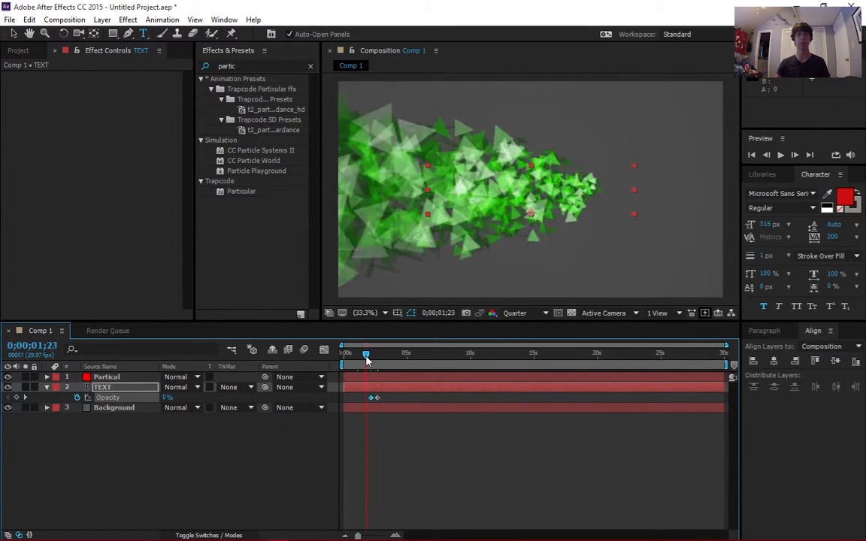
left_click_drag(367, 354, 379, 354)
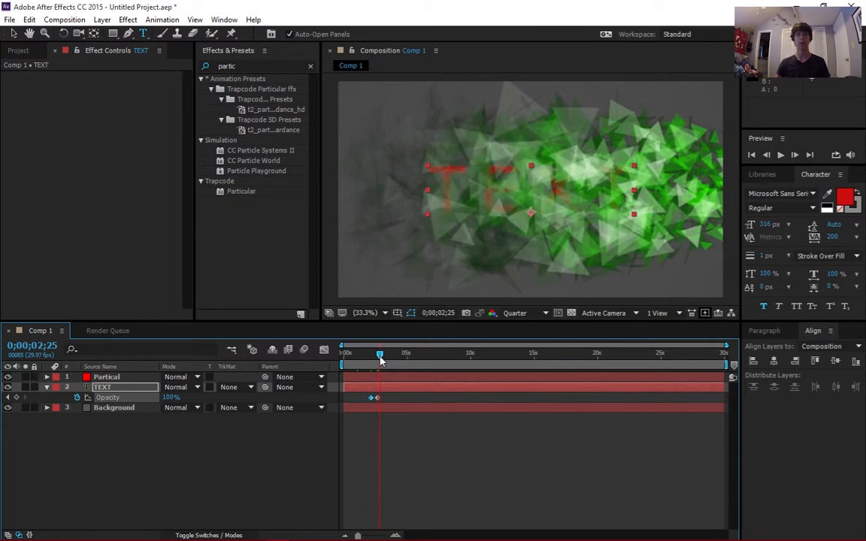
left_click_drag(379, 352, 406, 351)
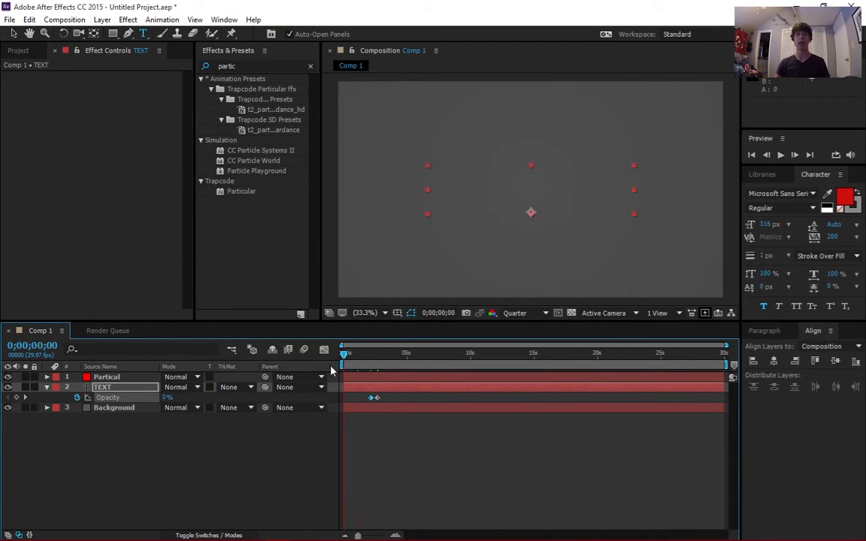
left_click(361, 352)
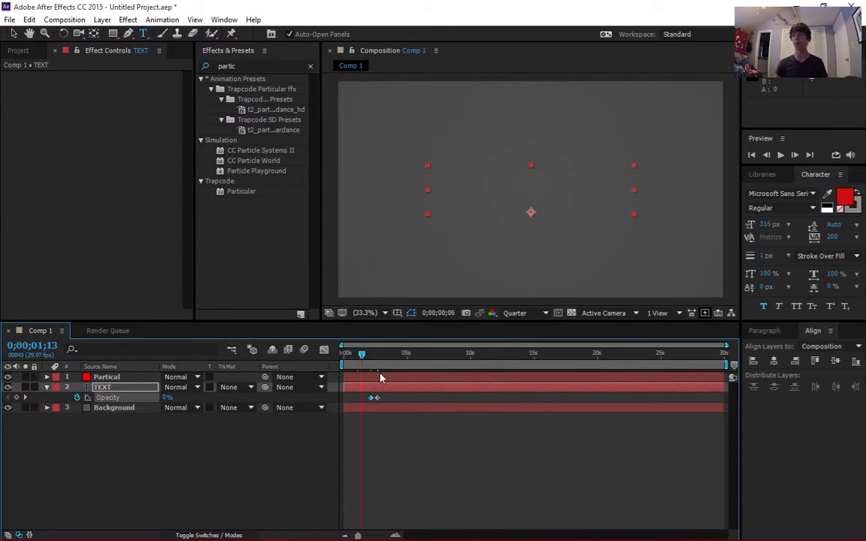
left_click_drag(360, 351, 409, 352)
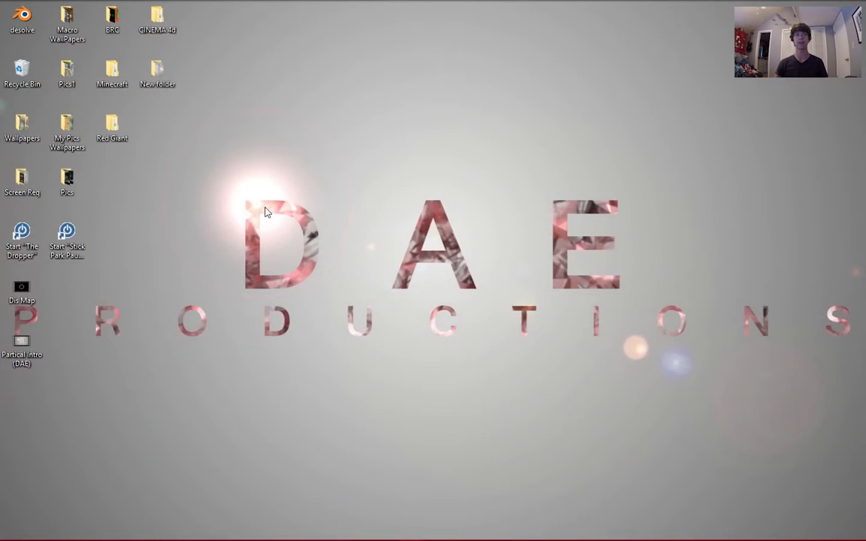
mouse_move(389, 203)
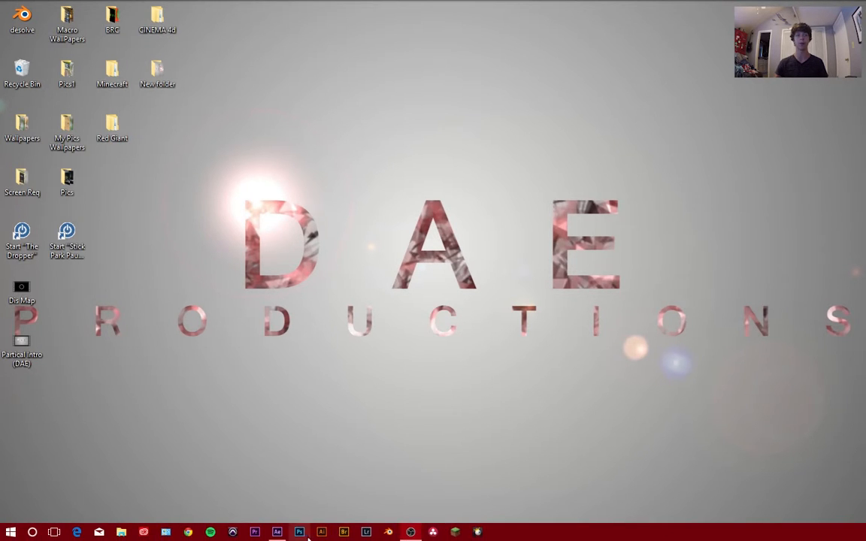
left_click(299, 532)
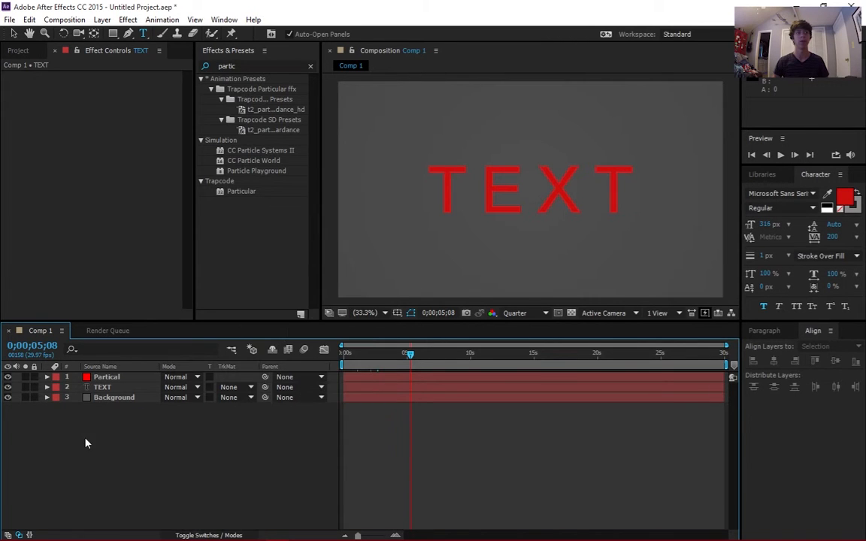
Duplicate the particle layer as 'Text Partical' and review its Producer settings
left_click(105, 376)
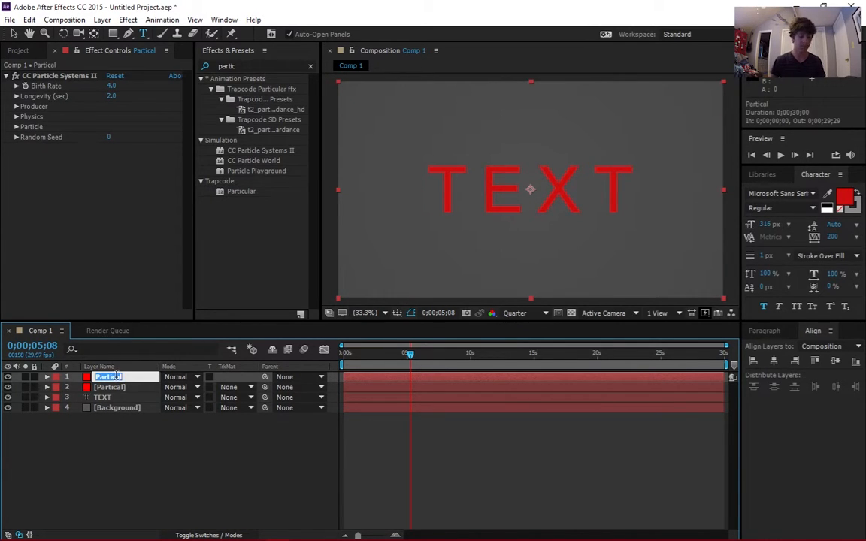
type("Txe")
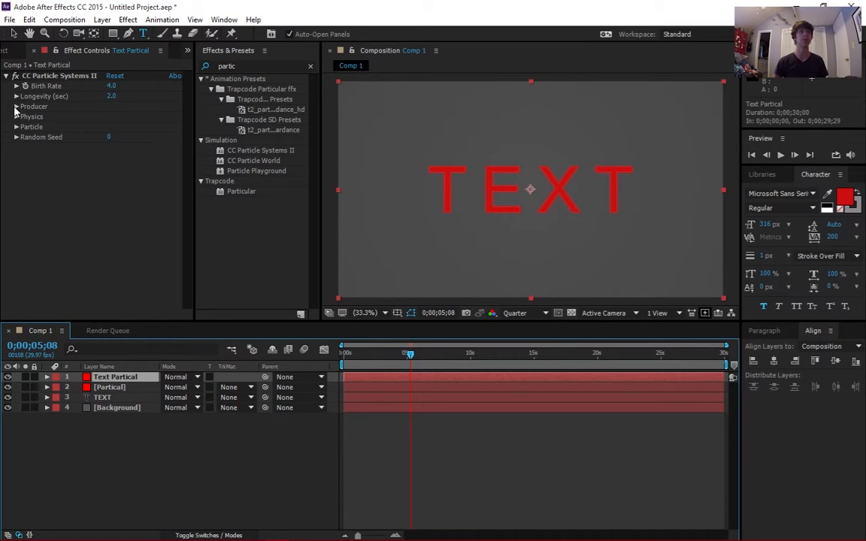
left_click(15, 105)
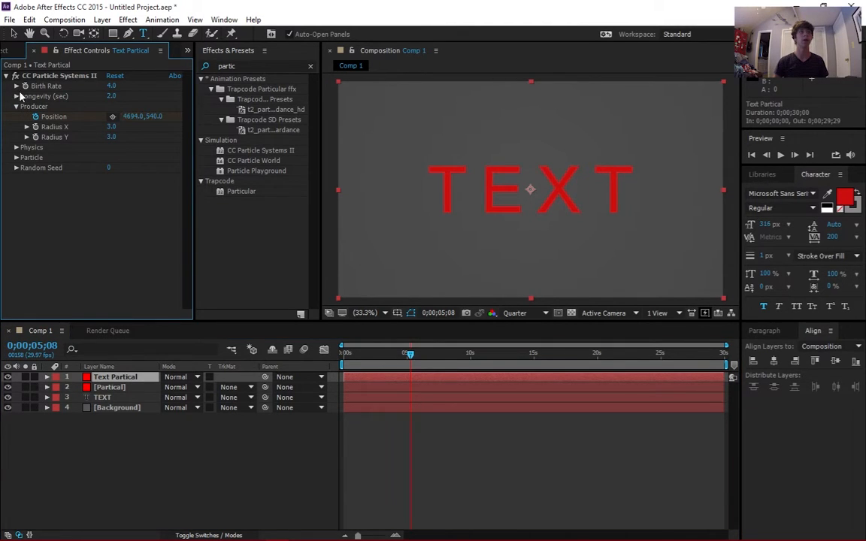
left_click(16, 106)
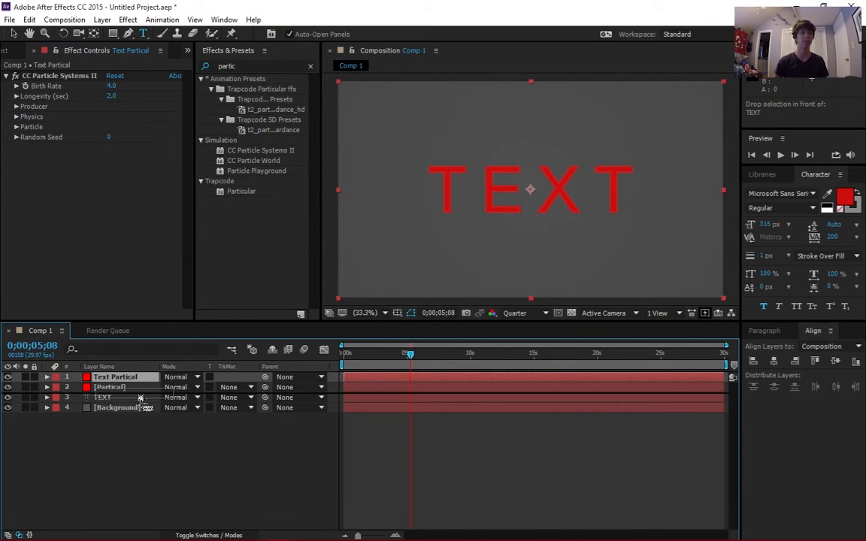
Move Text Partical below Particle and set TEXT's TrkMat to Alpha Matte 'Text Partical'
left_click_drag(115, 376, 115, 388)
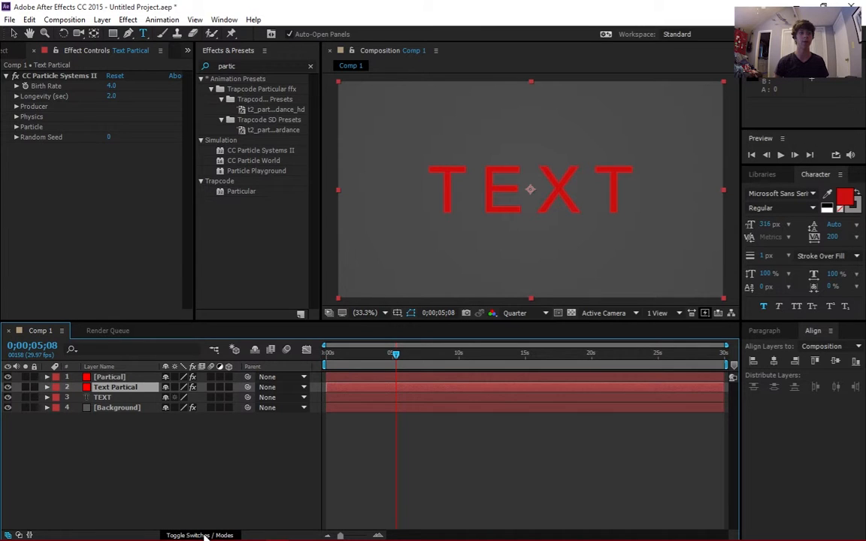
left_click(200, 535)
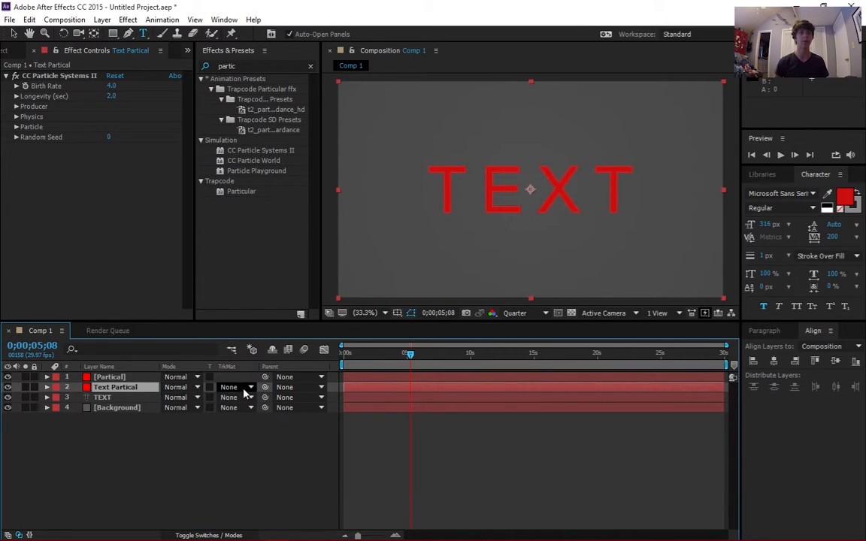
left_click(238, 397)
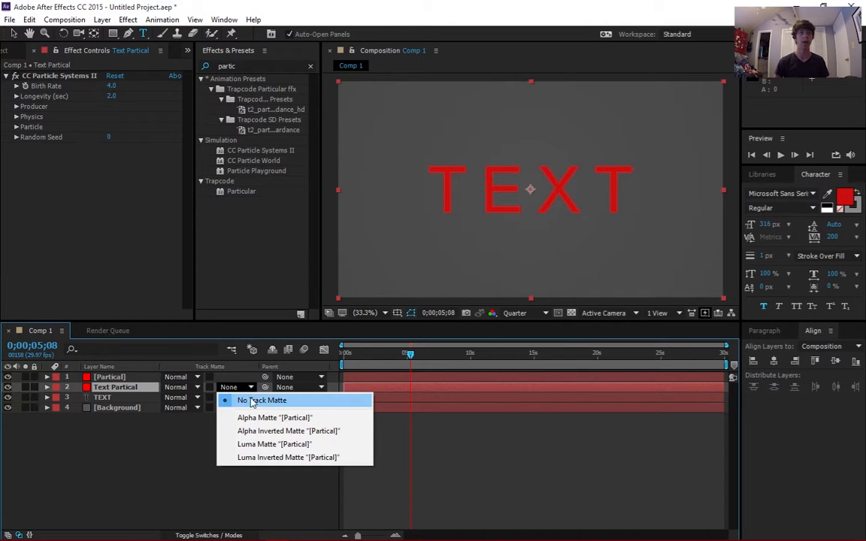
left_click(263, 400)
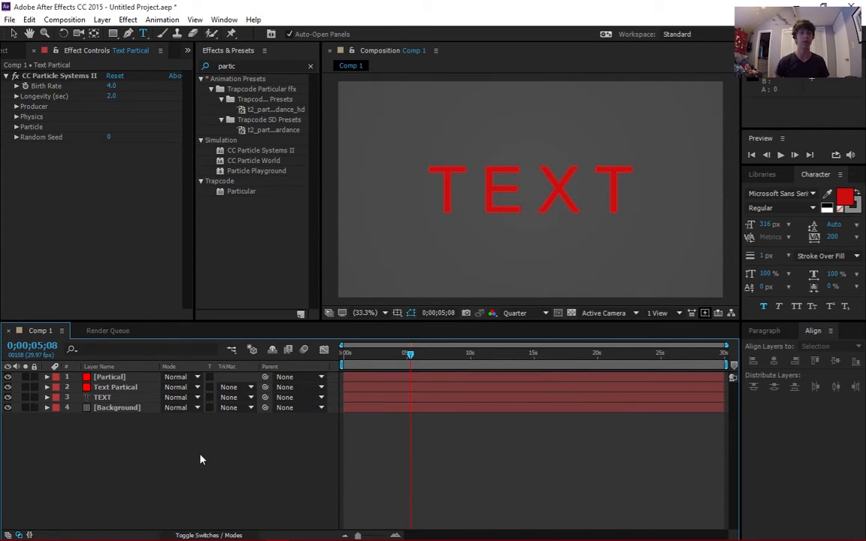
left_click(233, 397)
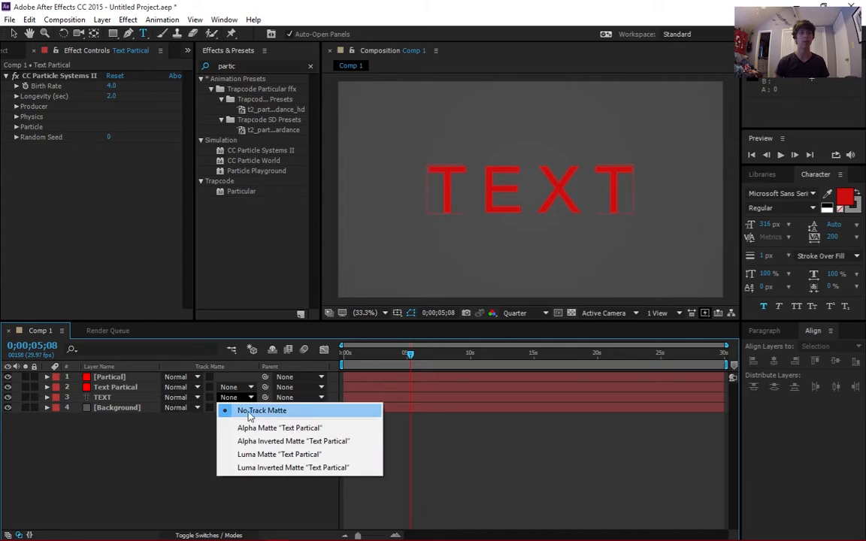
left_click(262, 409)
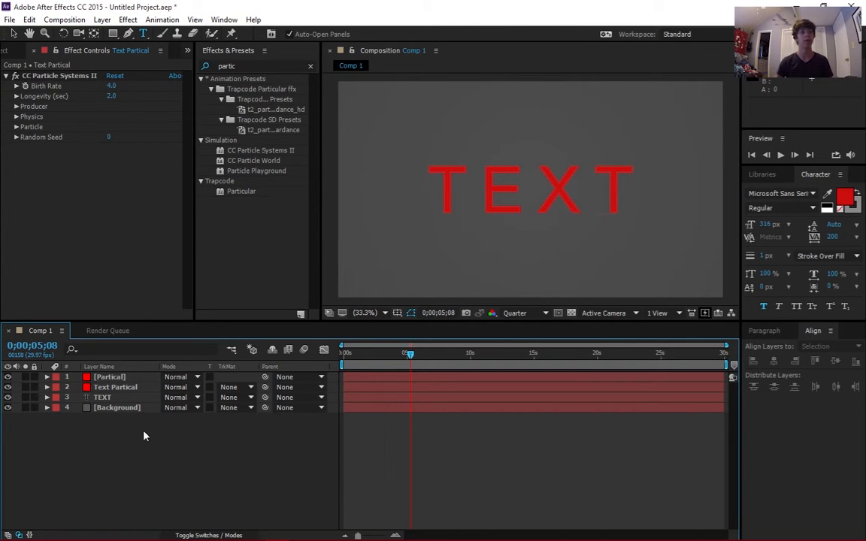
left_click(238, 397)
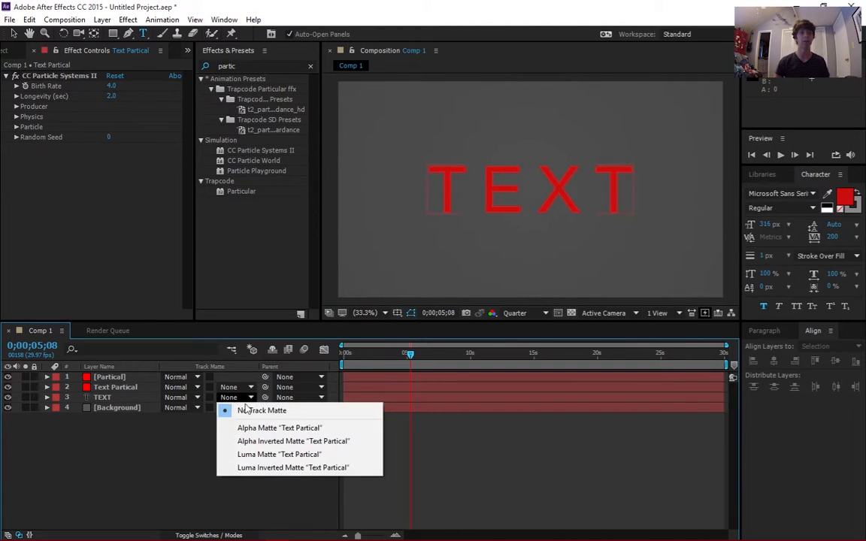
left_click(280, 427)
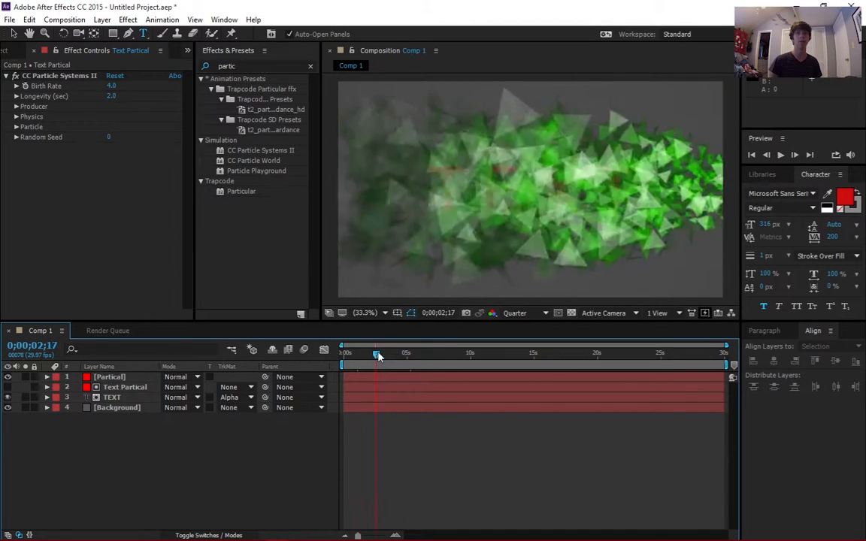
Scrub the matted reveal and select Text Partical to trim its start
left_click_drag(376, 353, 348, 353)
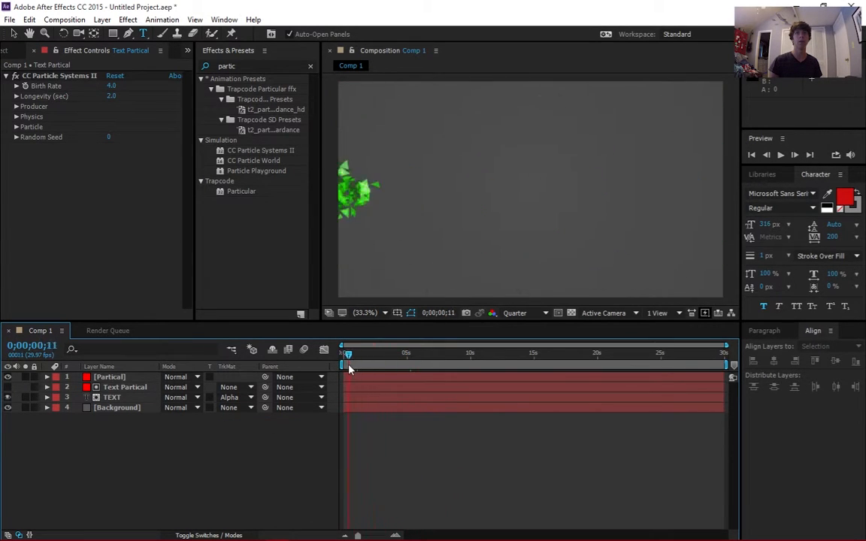
left_click_drag(347, 352, 361, 352)
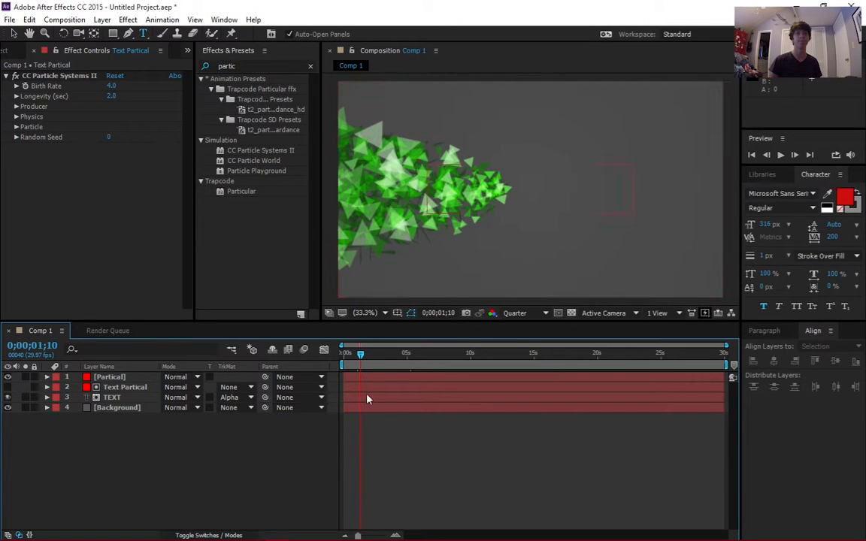
left_click(125, 386)
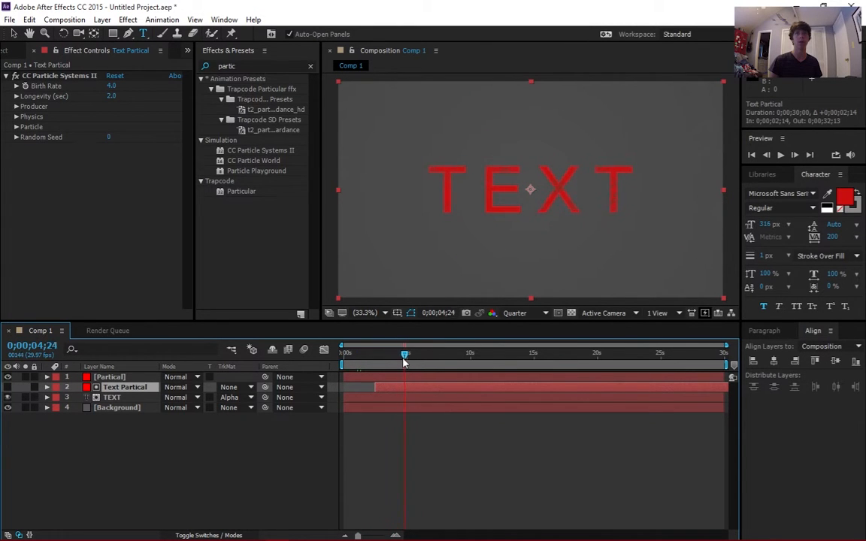
Place the Text Partical emitter over the title (Position 700 keyframe, radii 151 by 24) for speckled TEXT
left_click_drag(406, 353, 409, 354)
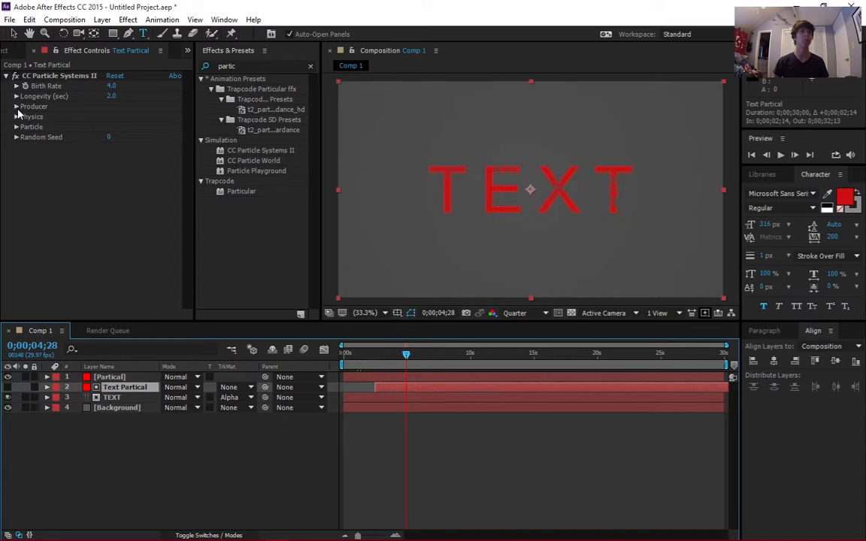
left_click(15, 105)
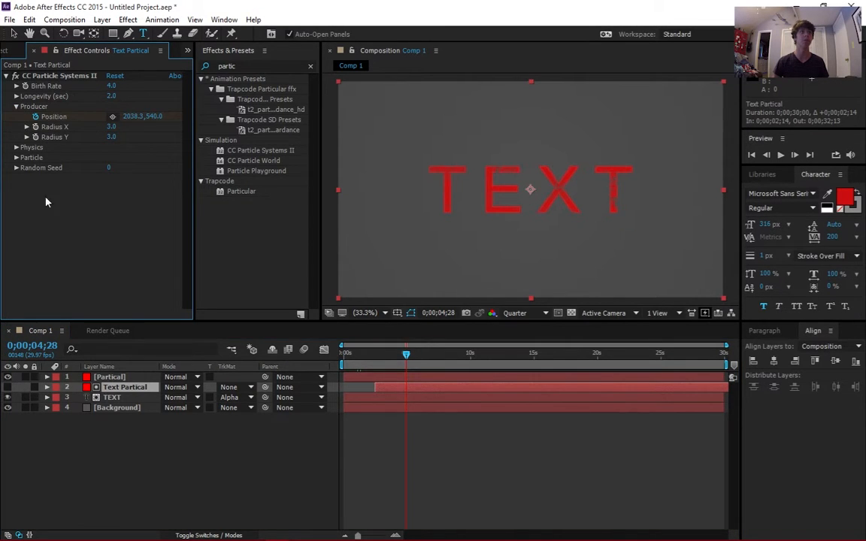
left_click(47, 386)
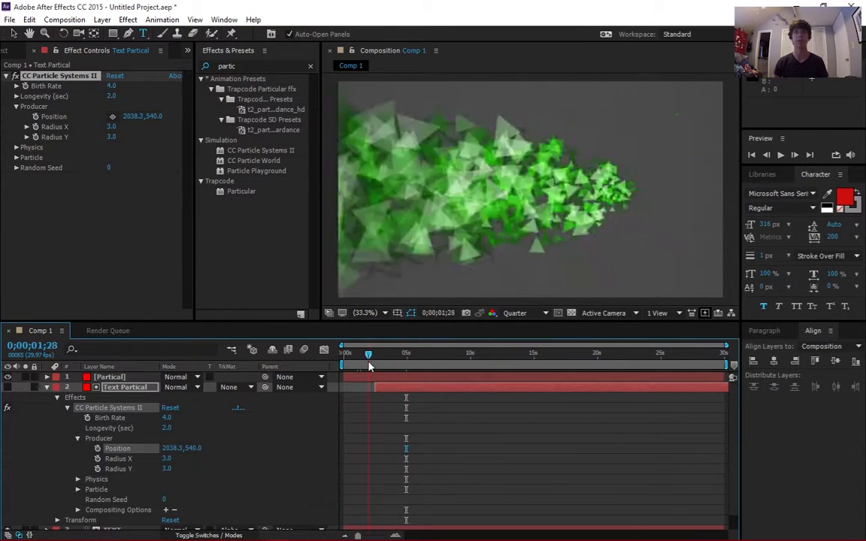
left_click_drag(367, 354, 409, 354)
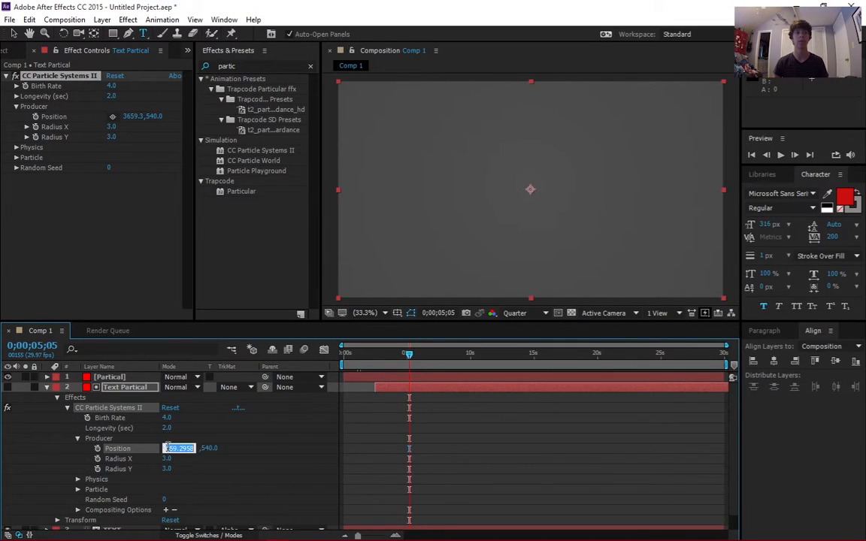
type("700")
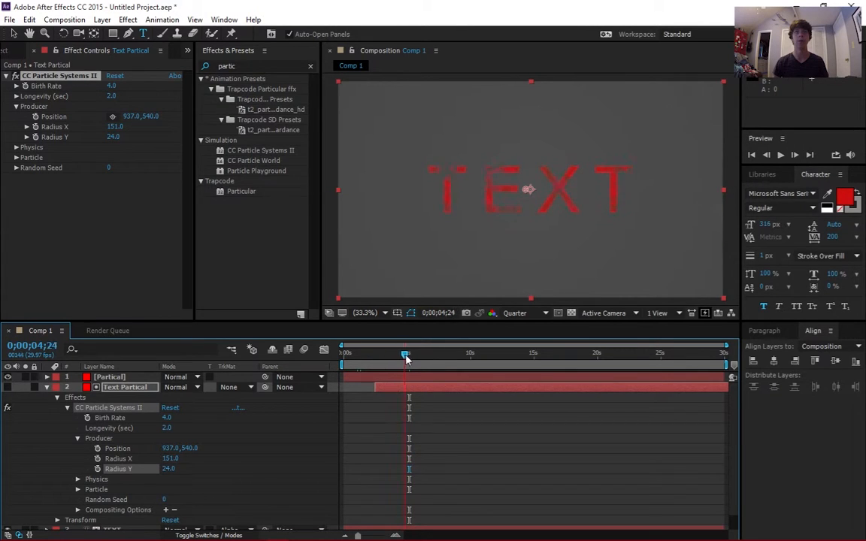
left_click_drag(406, 353, 448, 353)
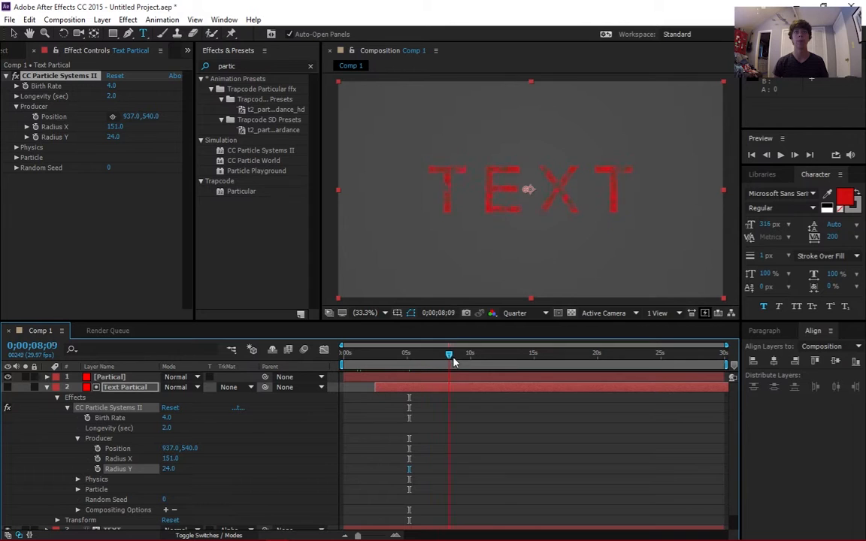
left_click_drag(448, 353, 434, 353)
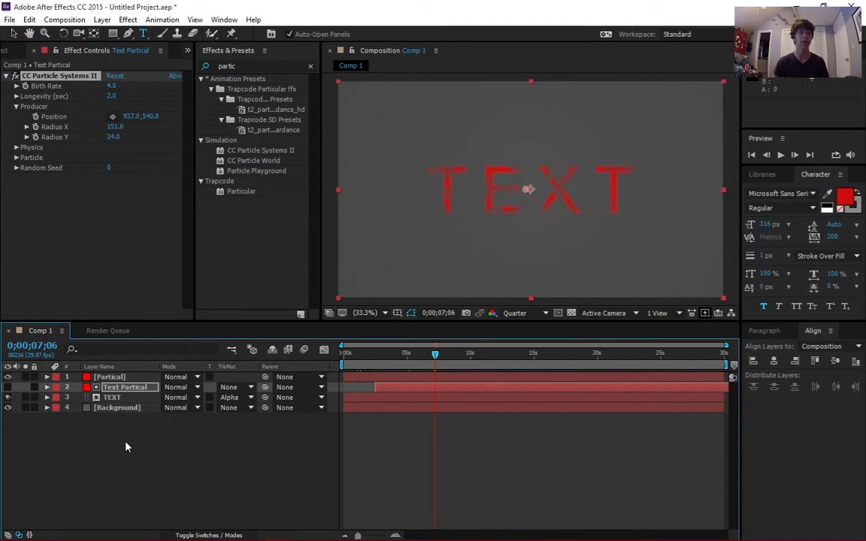
Switch TEXT's track matte to Luma Matte 'Text Partical' for a fainter title
left_click(238, 397)
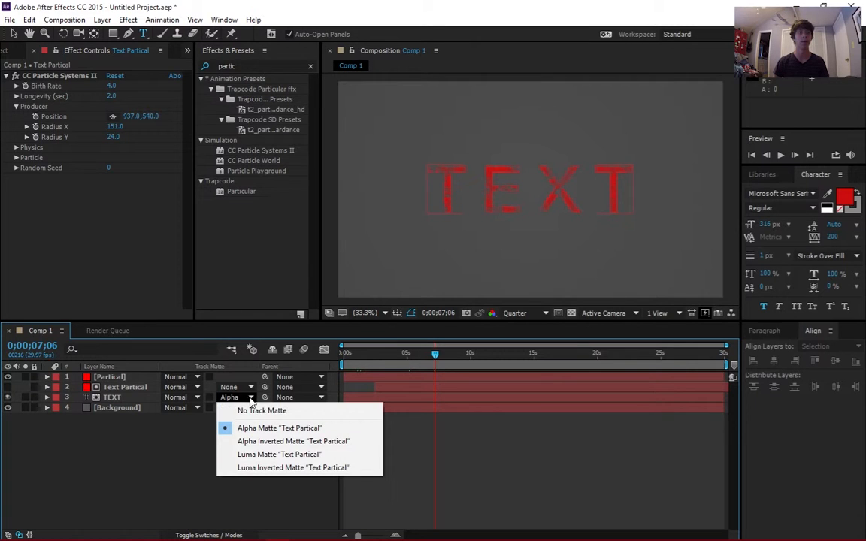
left_click(279, 454)
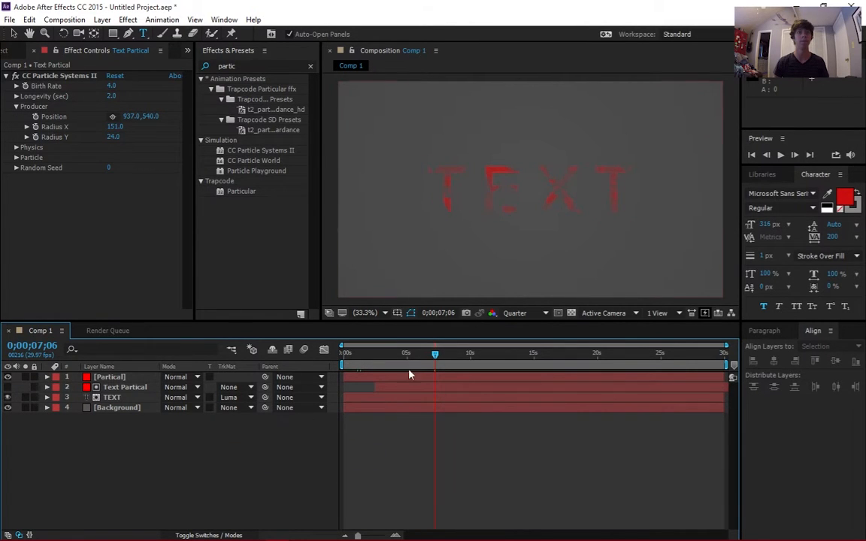
left_click_drag(435, 353, 445, 353)
type("g")
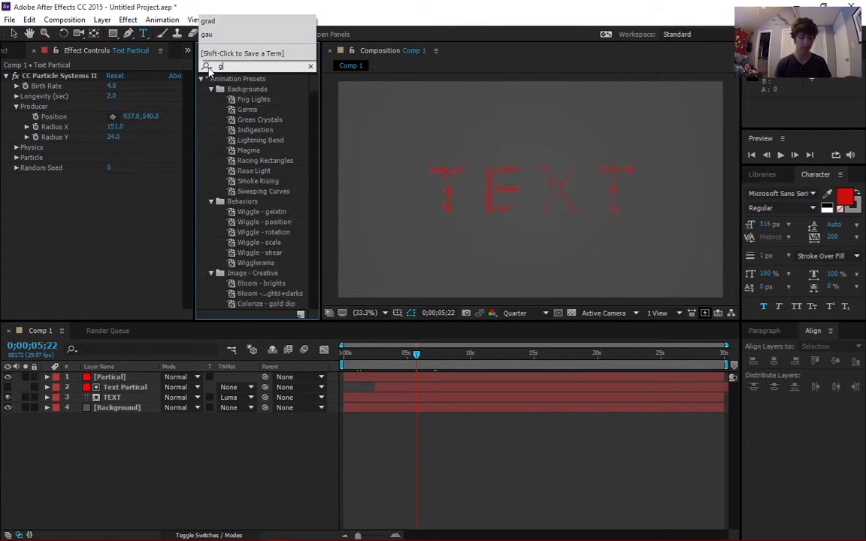
Apply Gaussian Blur to Text Partical to soften the particle-textured TEXT
type("au")
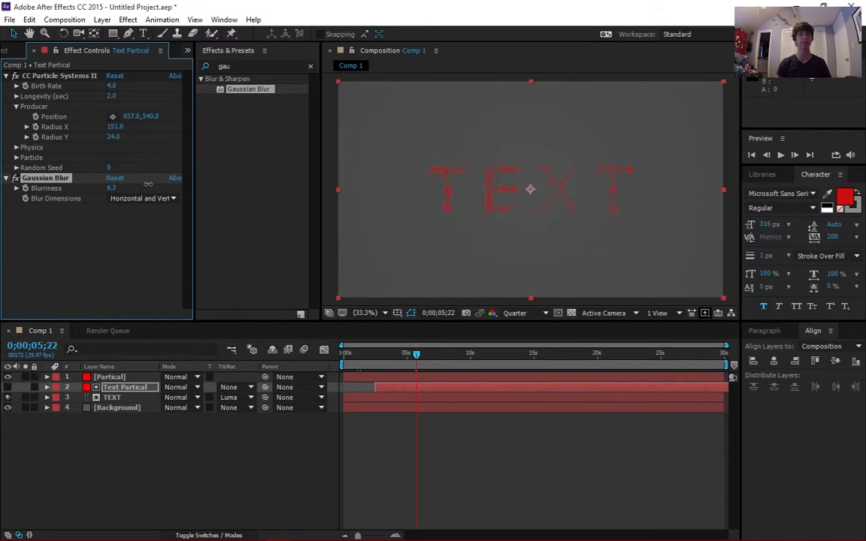
left_click_drag(418, 353, 414, 354)
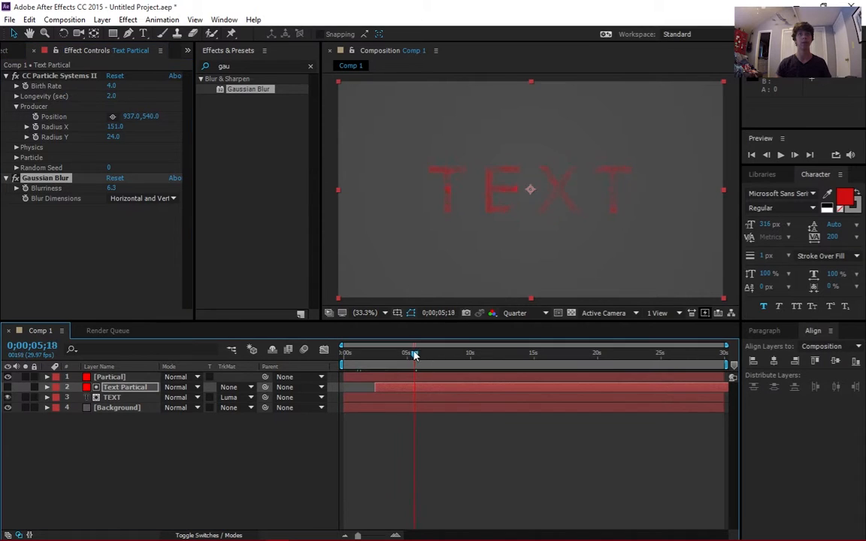